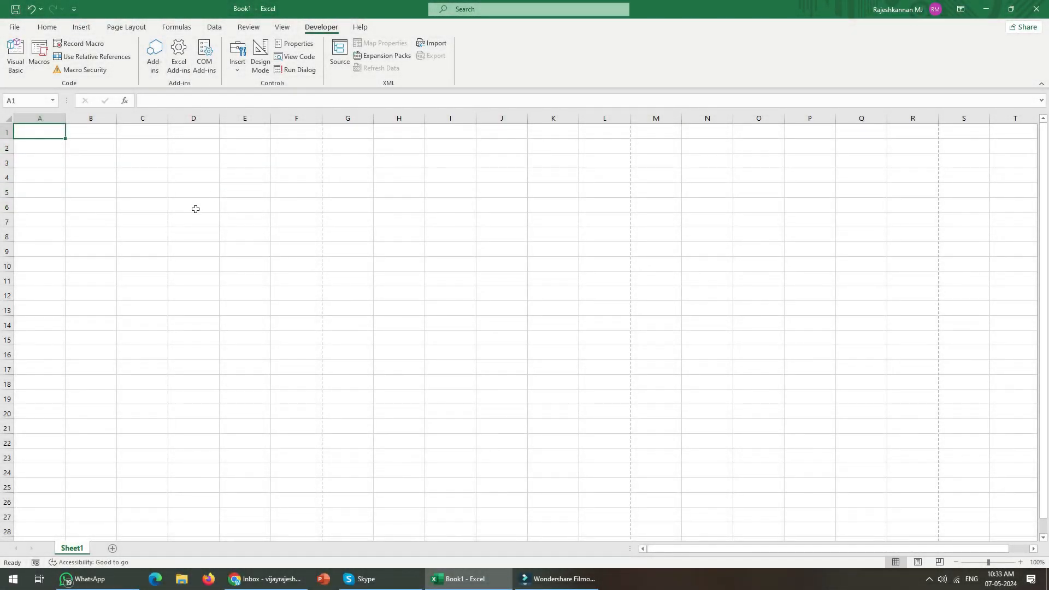
mouse_move(201, 208)
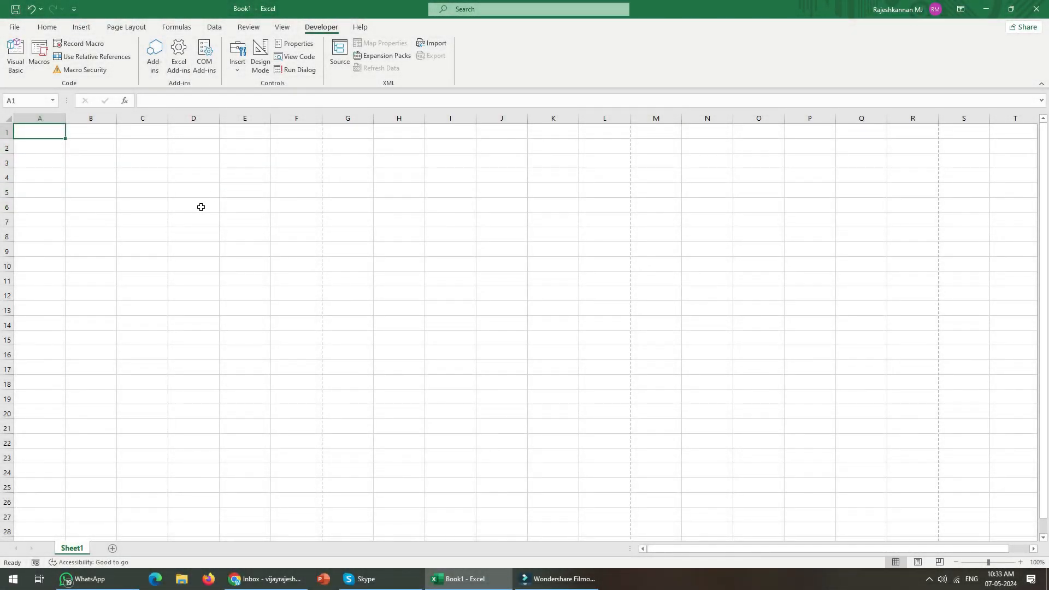
- Select a few cells, then drag the borders to enlarge row 1 and widen columns A and B
left_click(40, 148)
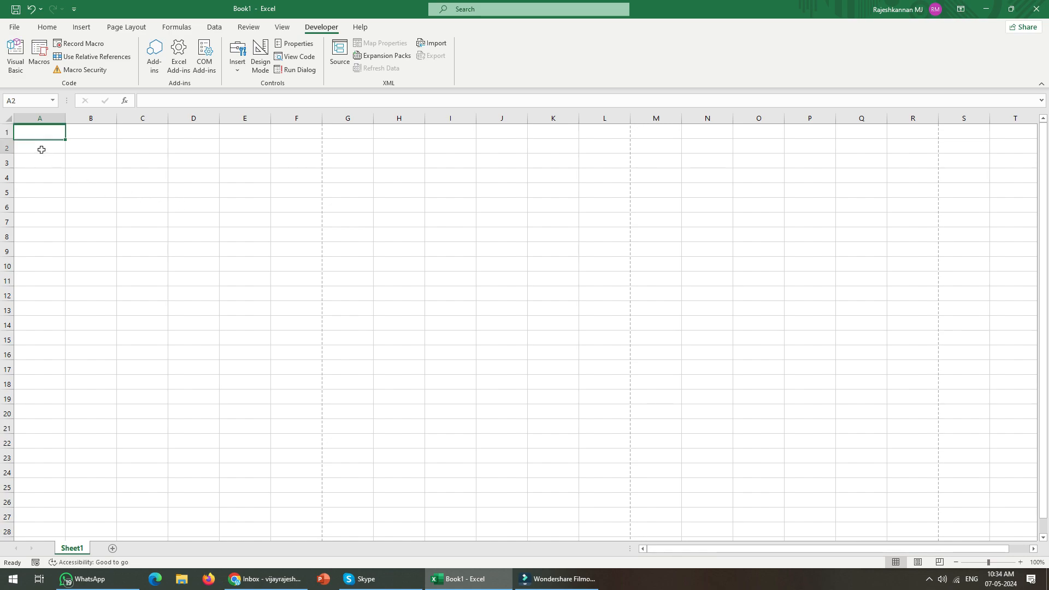
left_click(39, 196)
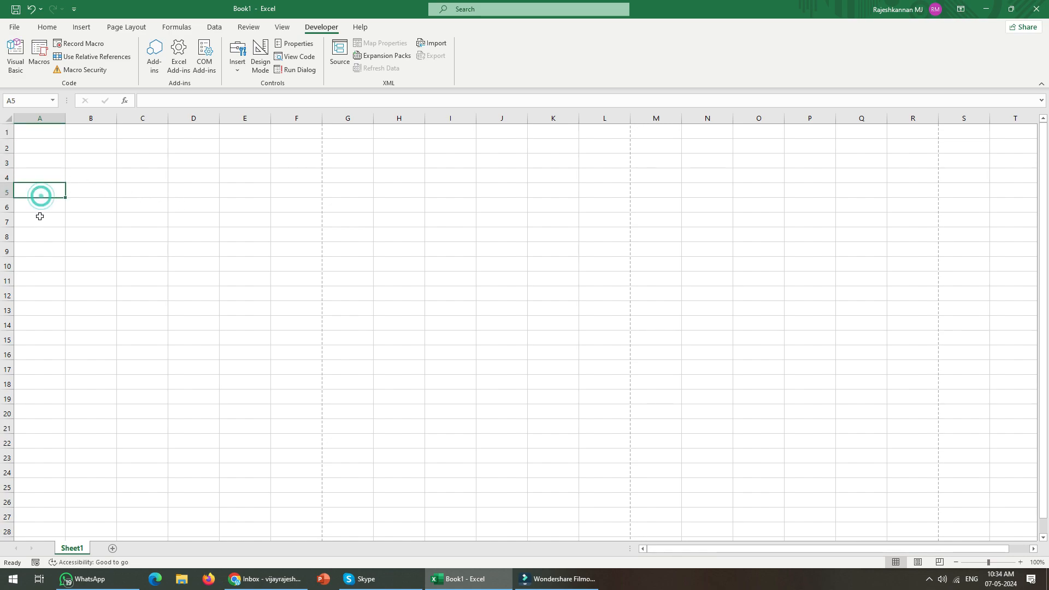
left_click(40, 221)
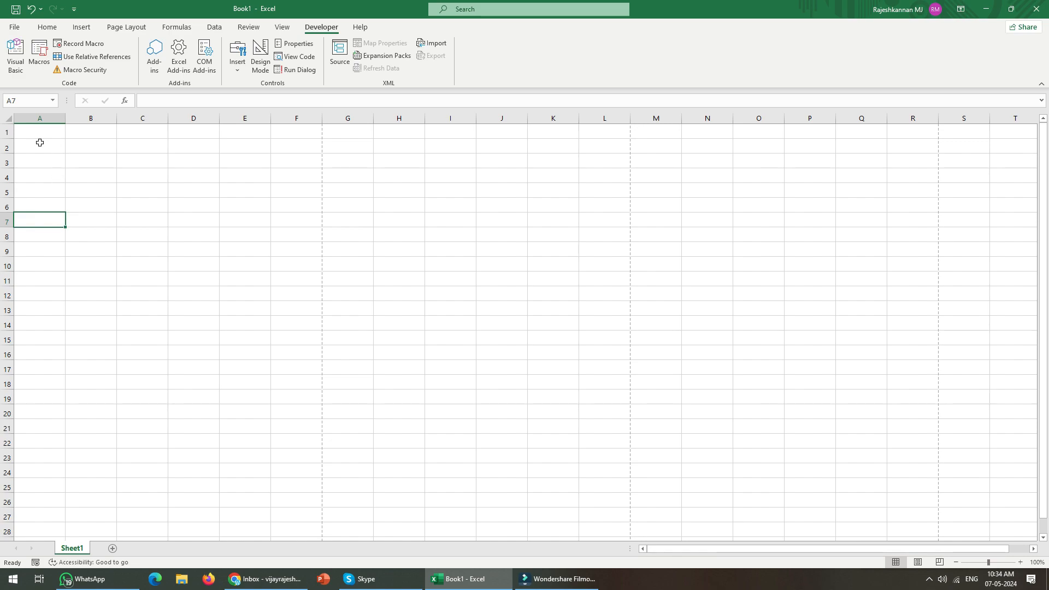
left_click(85, 149)
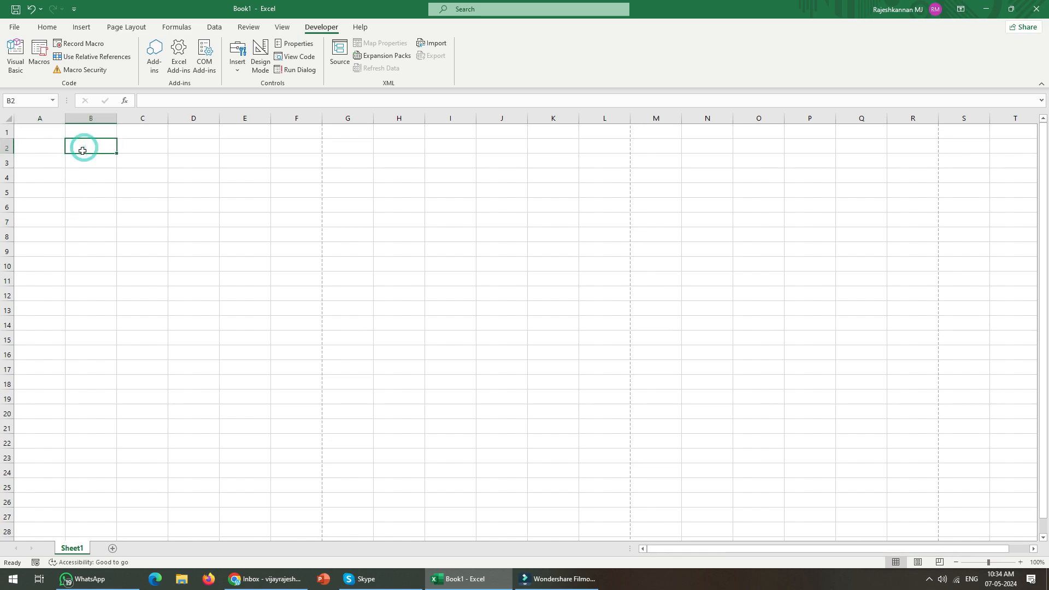
left_click_drag(115, 118, 166, 125)
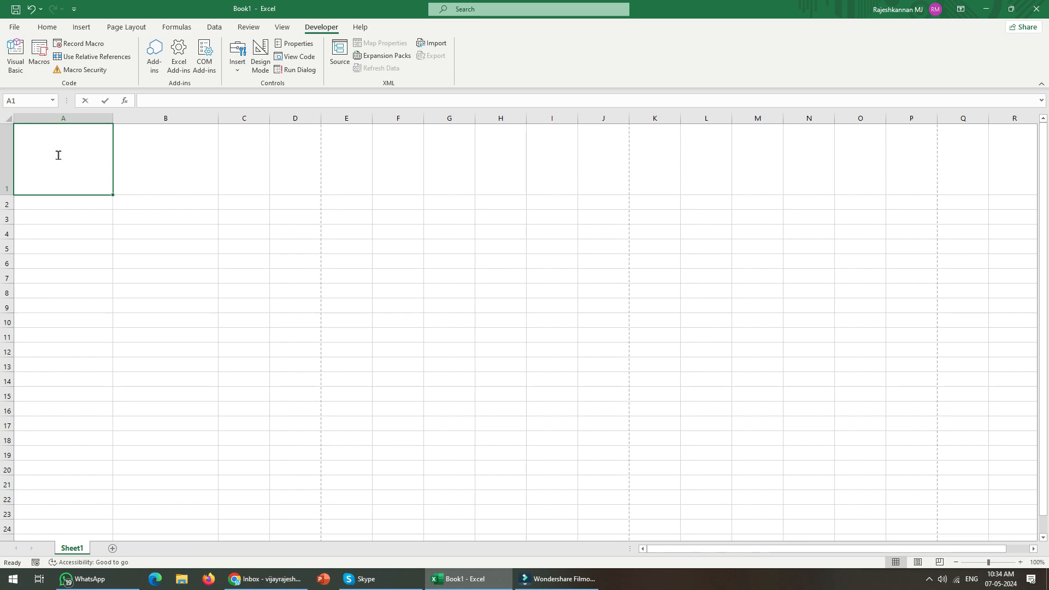
- Enter Photo in A1 and Name in B1, shrink row 1 to fit and make row 2 photo-height
type("Photo")
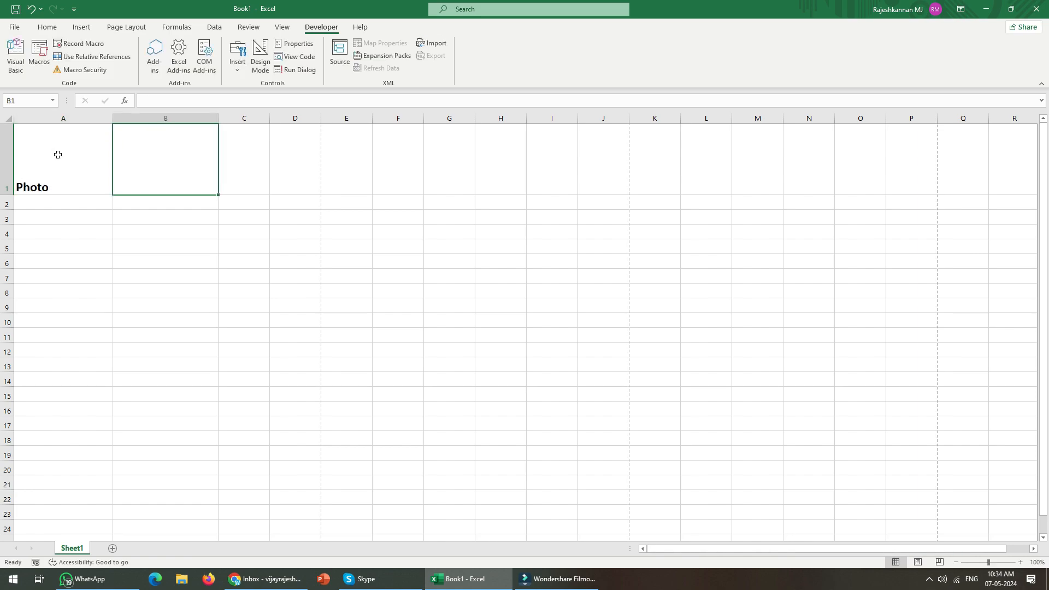
type("Name")
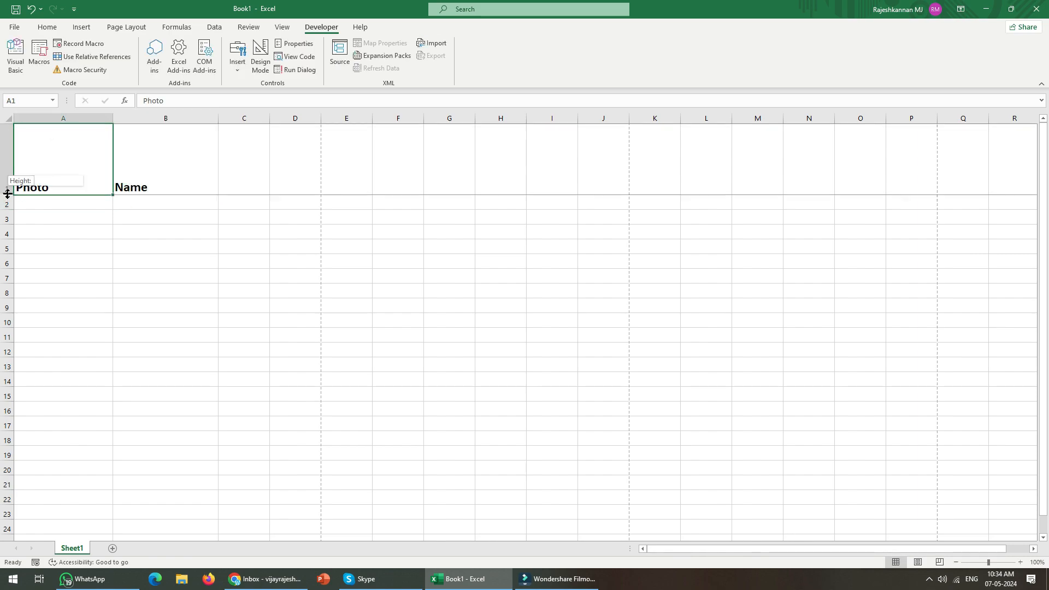
left_click_drag(6, 194, 7, 148)
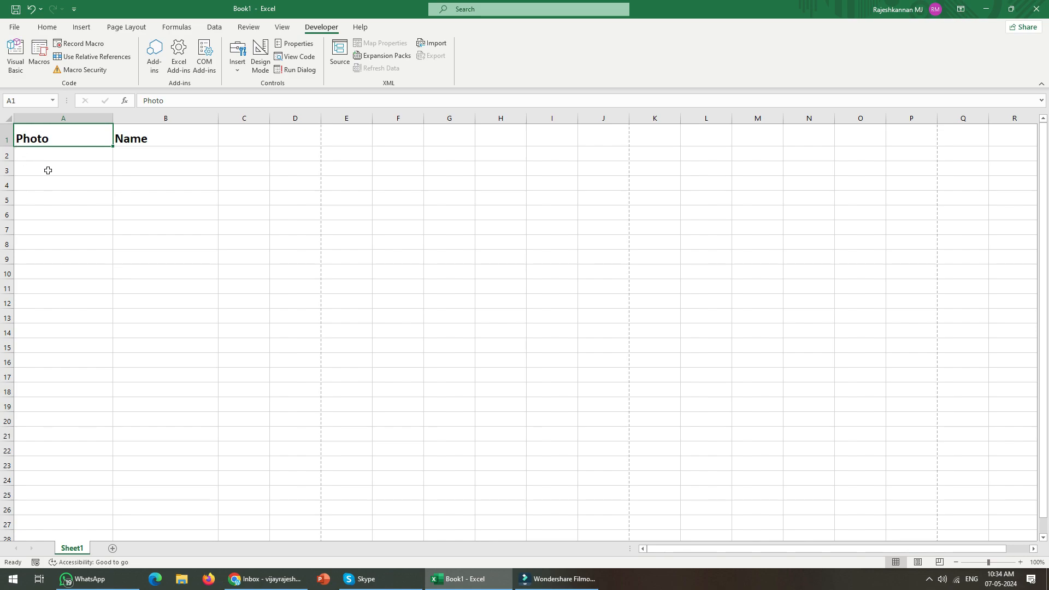
left_click(62, 157)
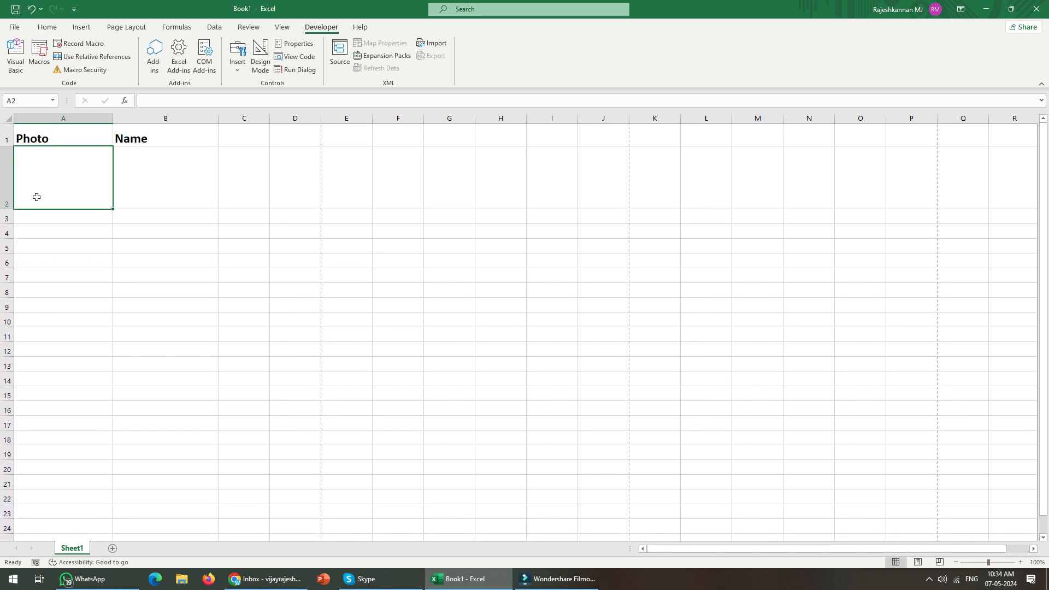
left_click(136, 138)
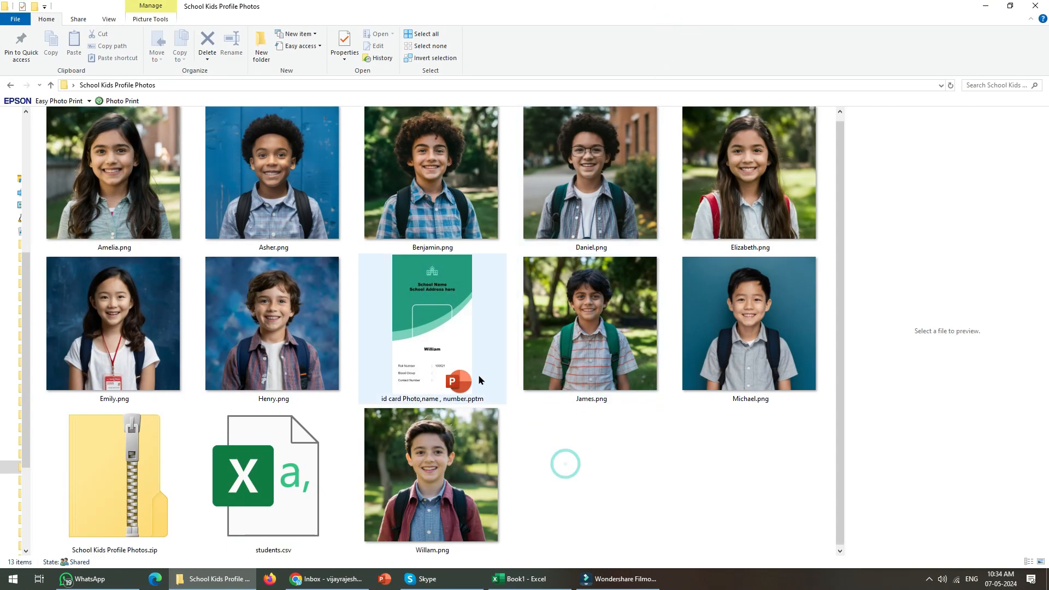
- Browse the School Kids Profile Photos folder, previewing Amelia's and Daniel's photos
left_click(576, 179)
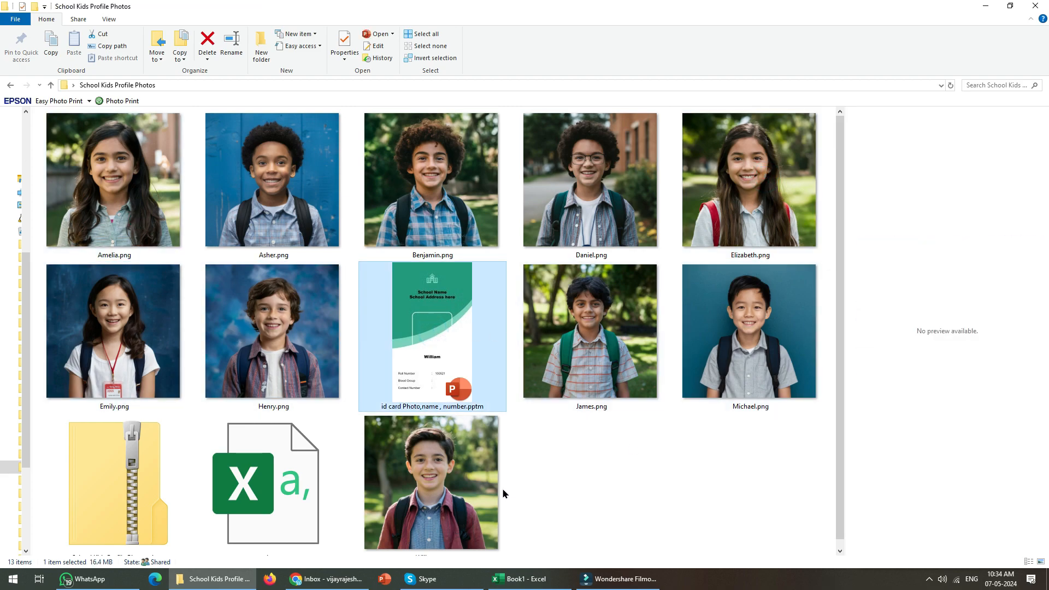
mouse_move(621, 582)
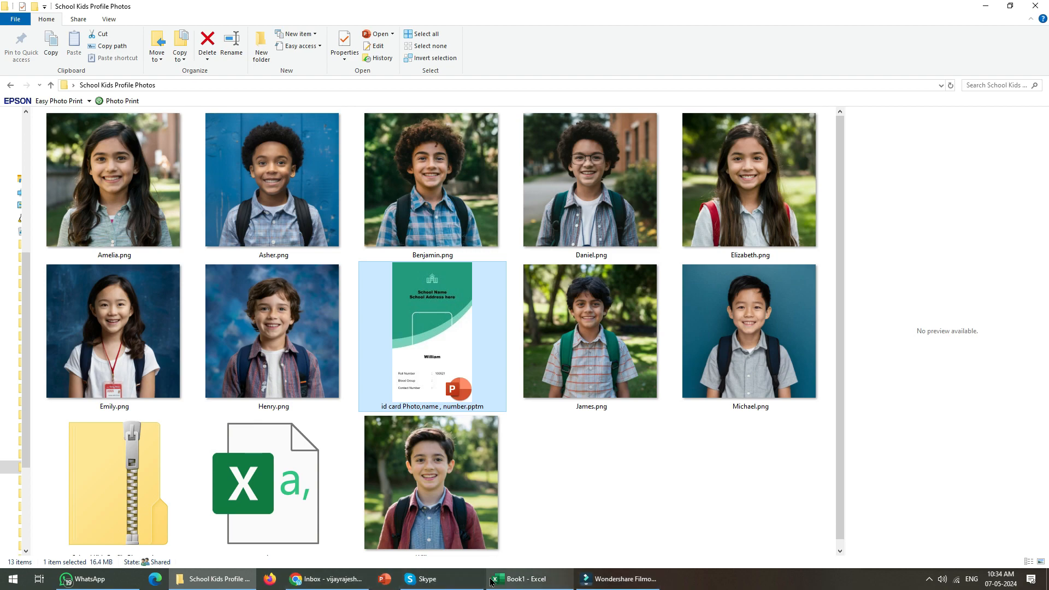
left_click(531, 579)
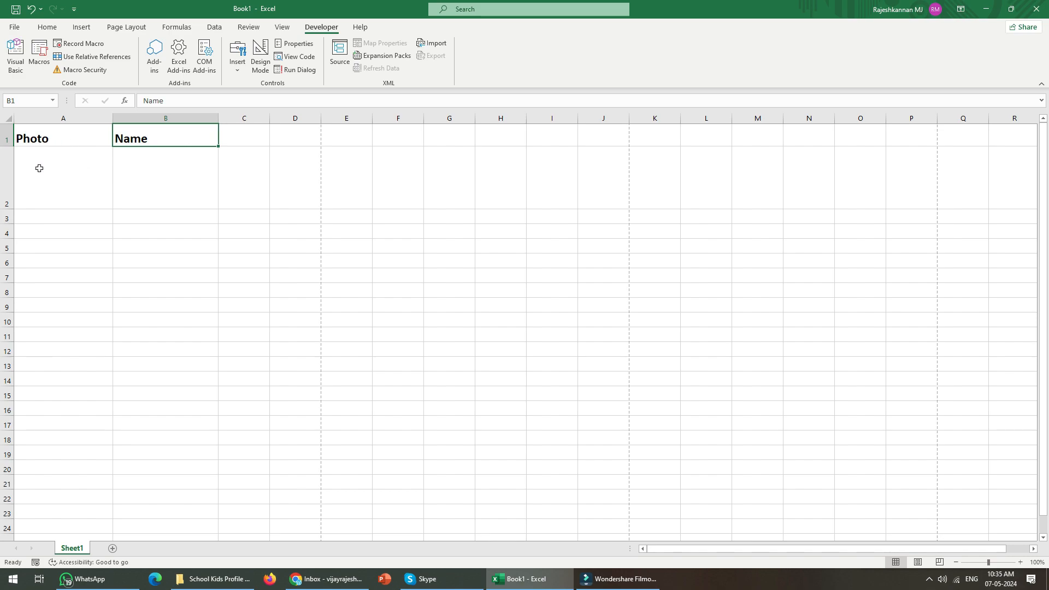
mouse_move(267, 266)
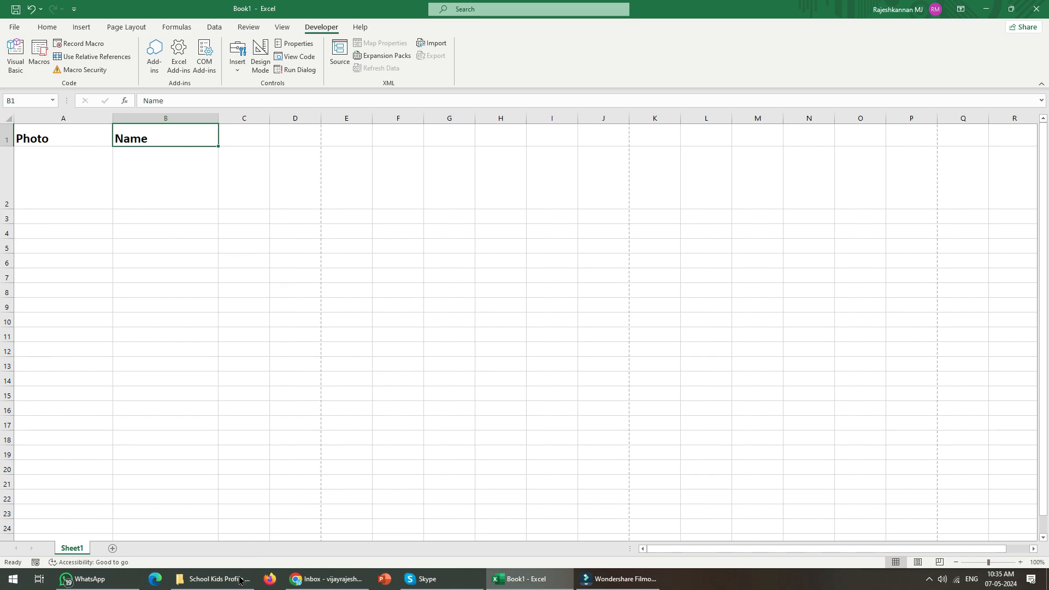
left_click(212, 579)
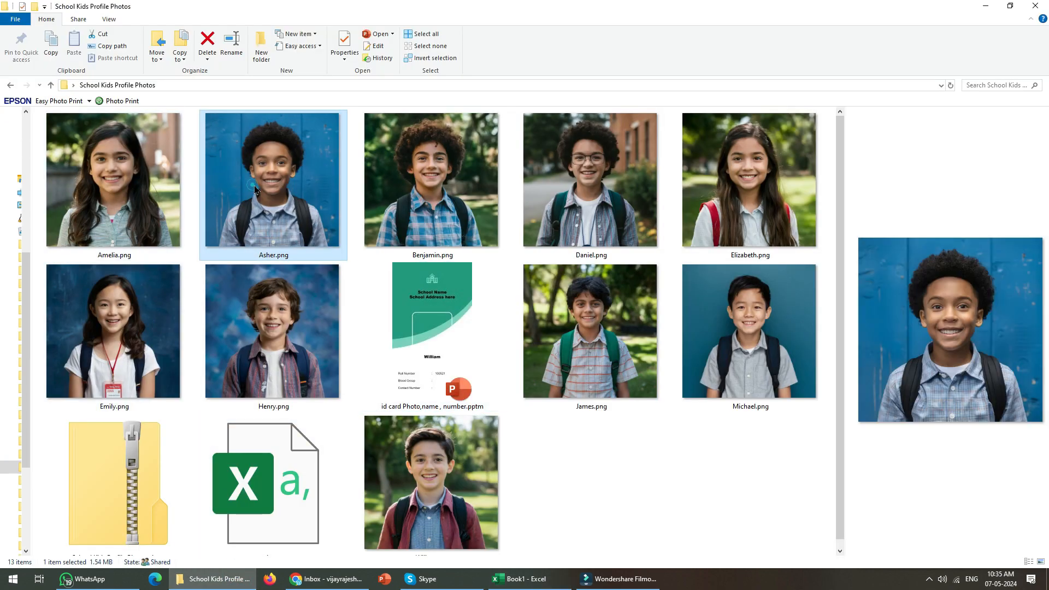
left_click(620, 332)
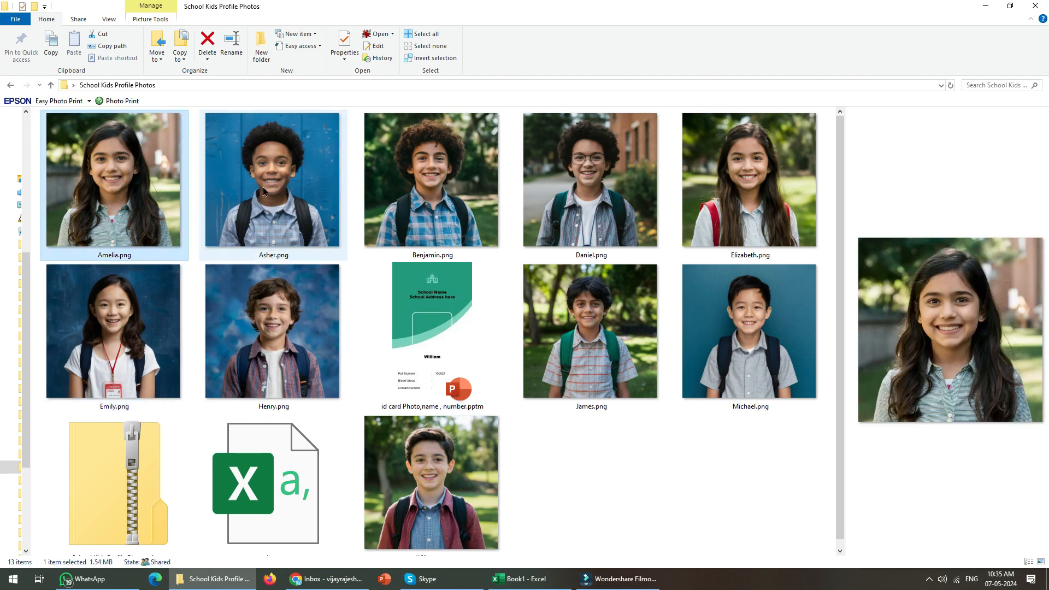
left_click(575, 166)
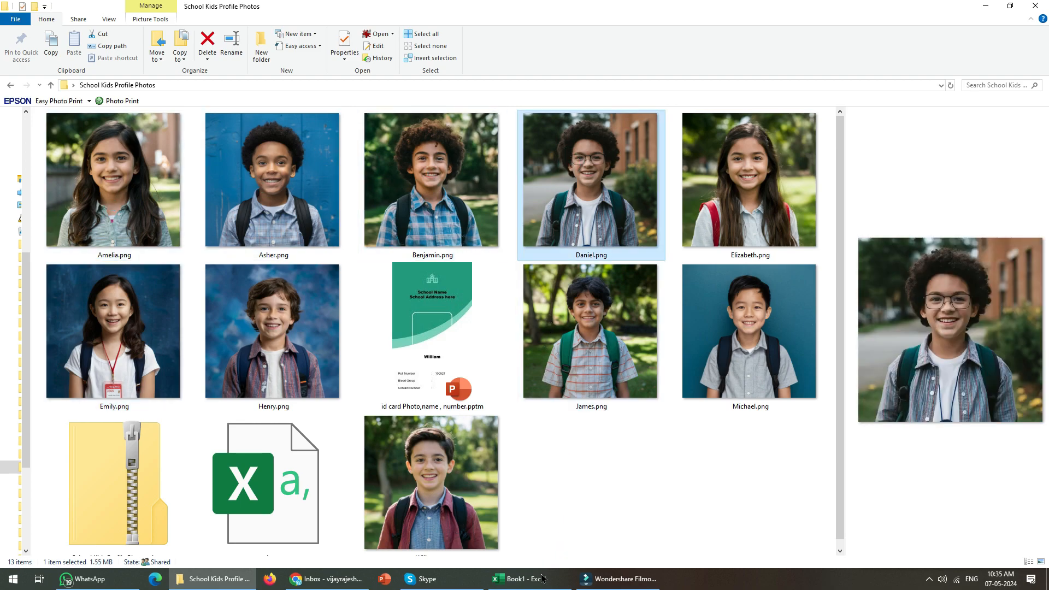
- Switch between the photos folder and the Excel workbook, selecting Amelia's photo along the way
left_click(529, 580)
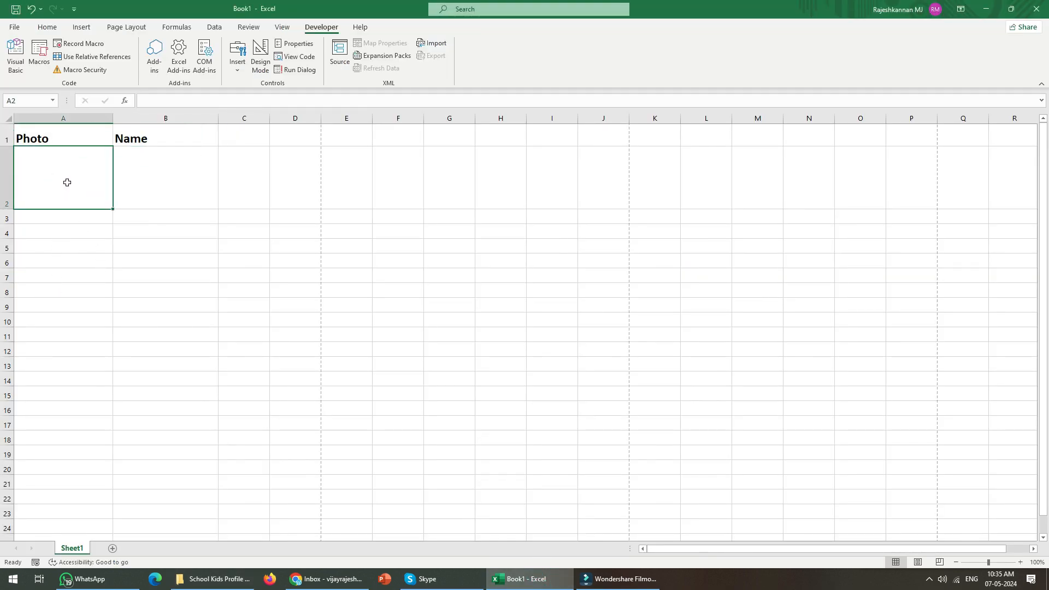
left_click(218, 580)
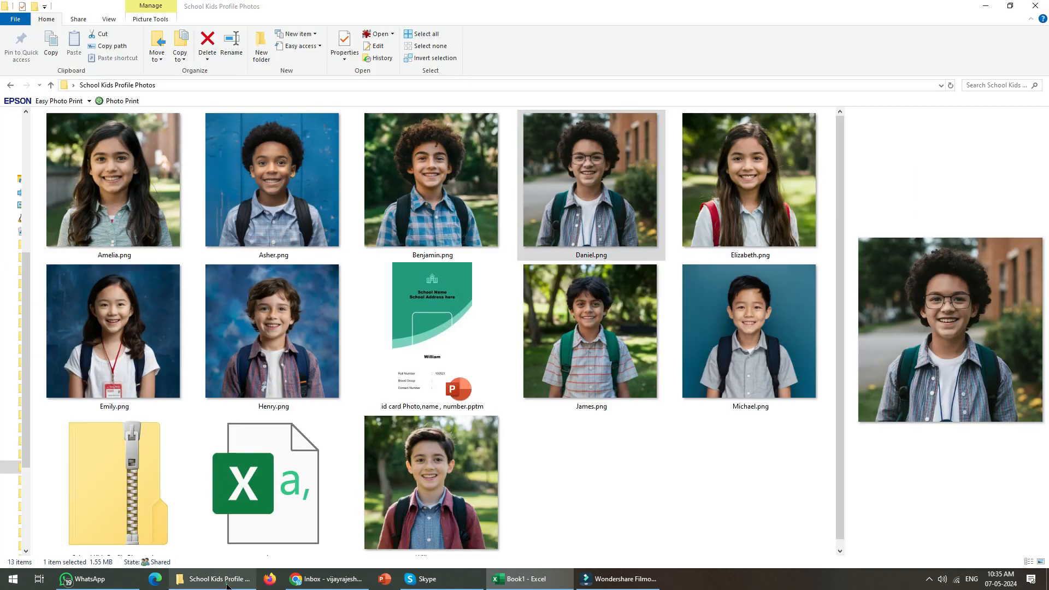
left_click(114, 180)
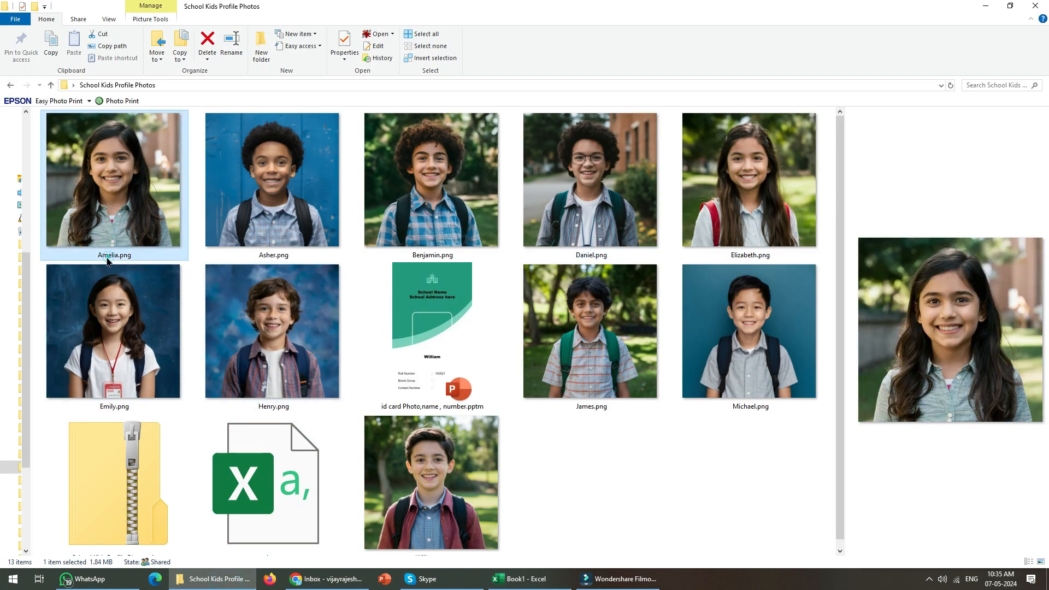
mouse_move(115, 263)
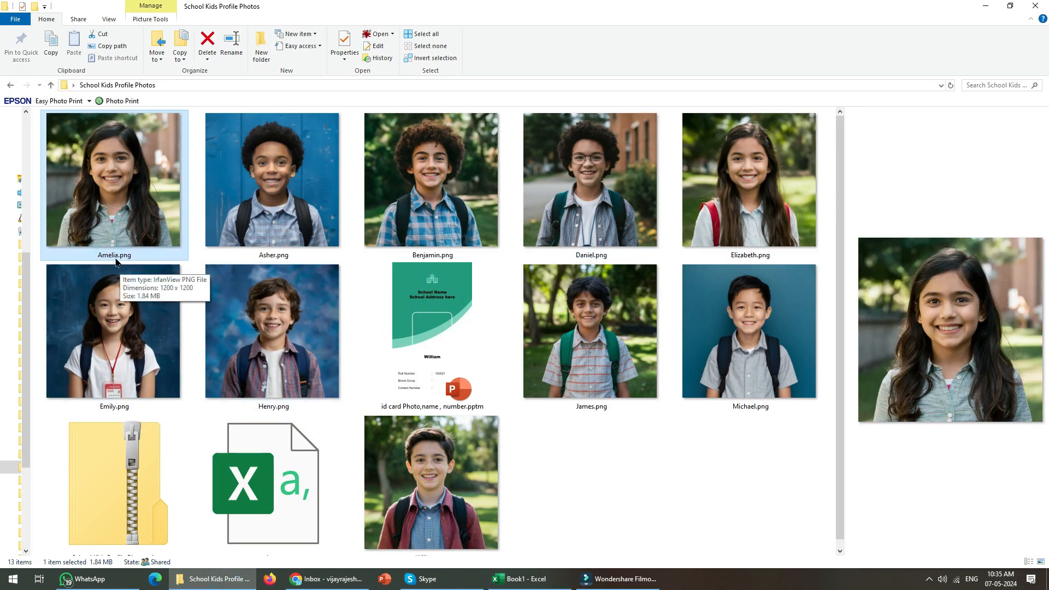
mouse_move(198, 220)
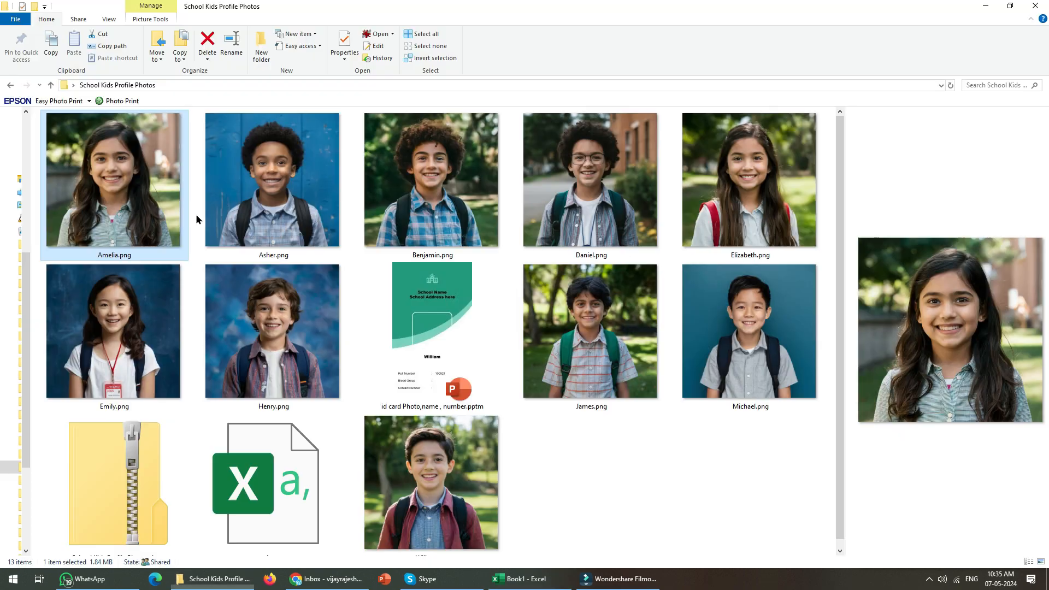
left_click(520, 579)
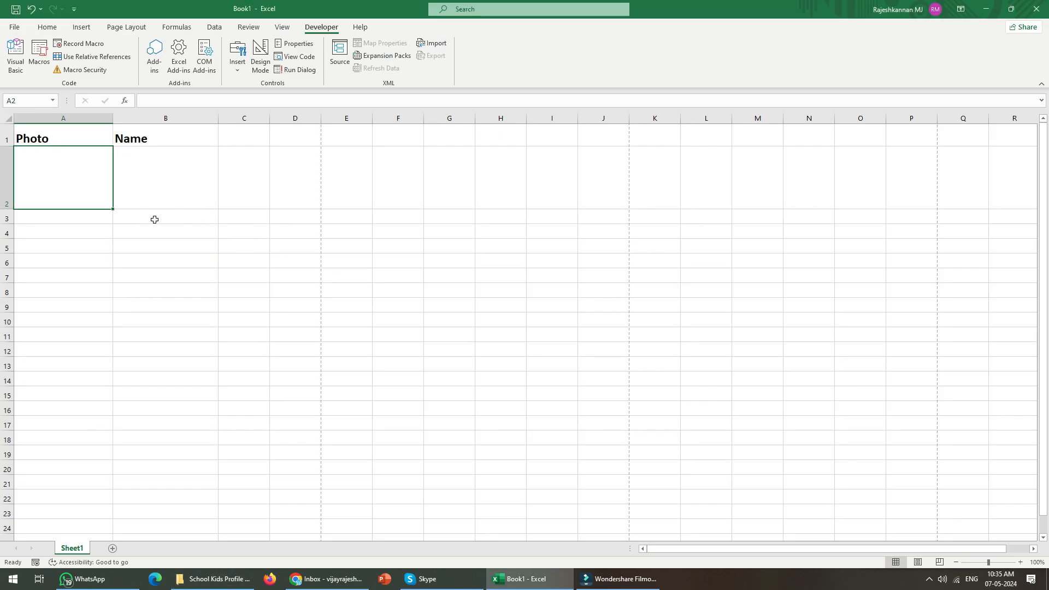
left_click(212, 579)
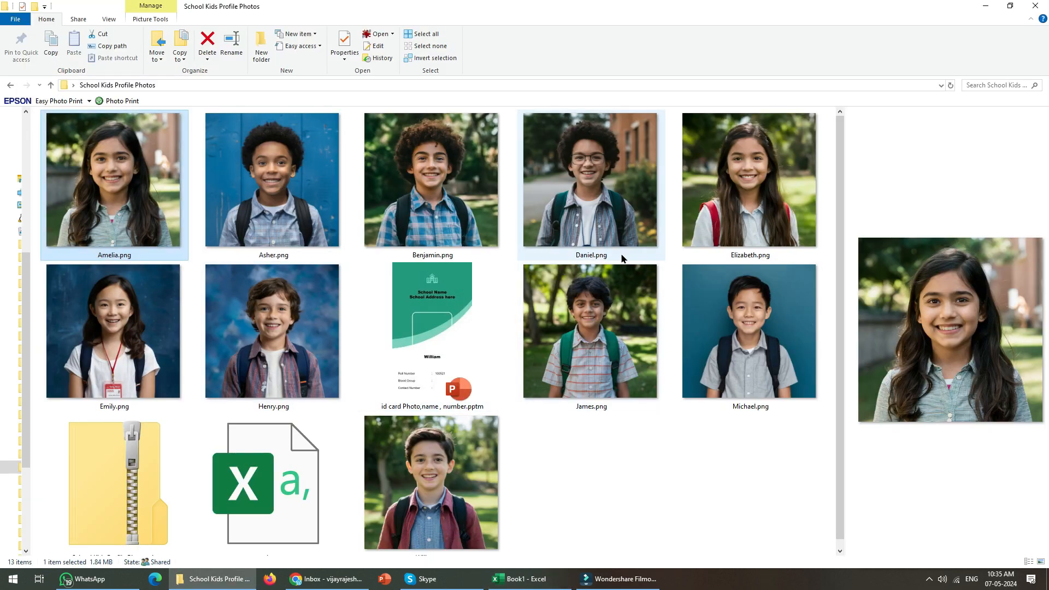
left_click(524, 579)
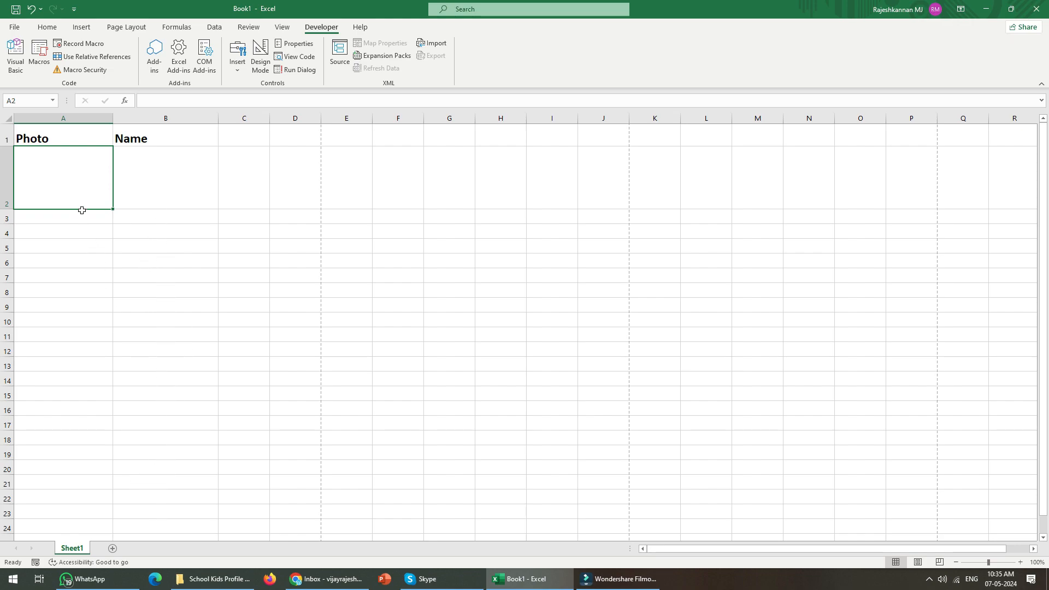
mouse_move(74, 190)
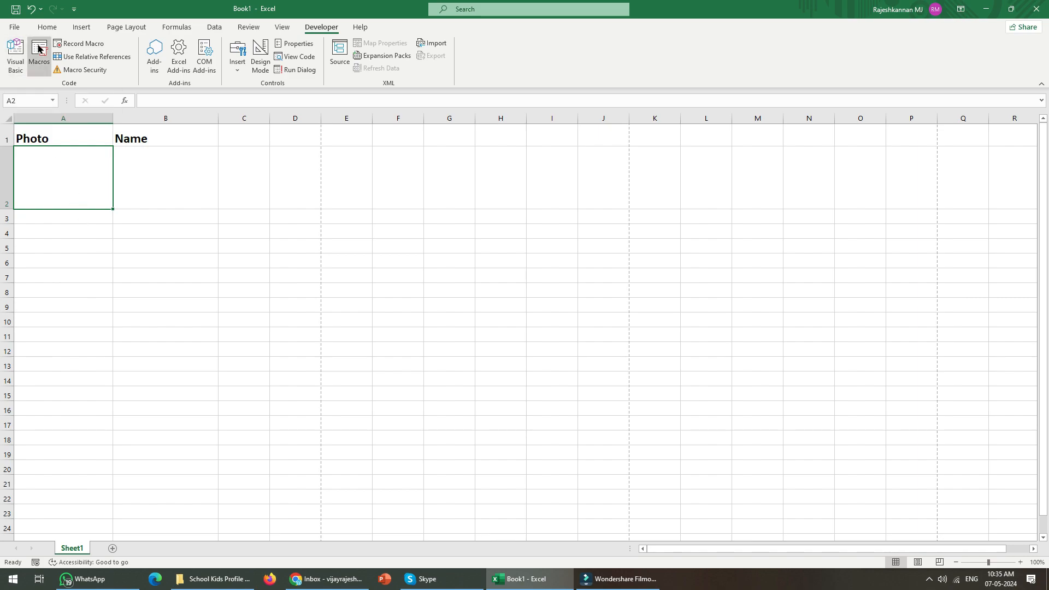
- Run the insertImages macro from the Developer Macros list
left_click(38, 51)
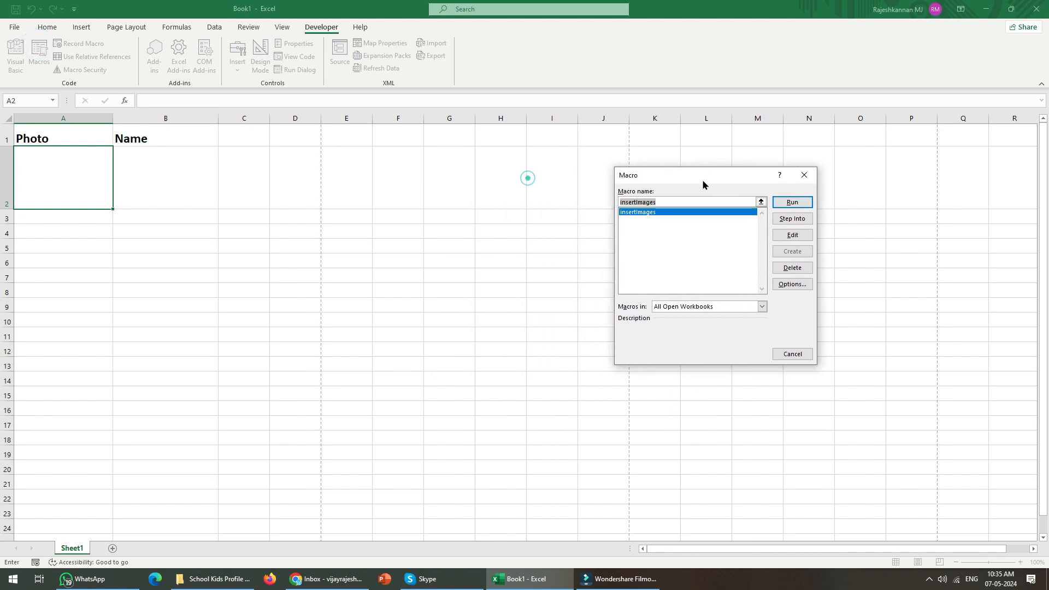
left_click(792, 202)
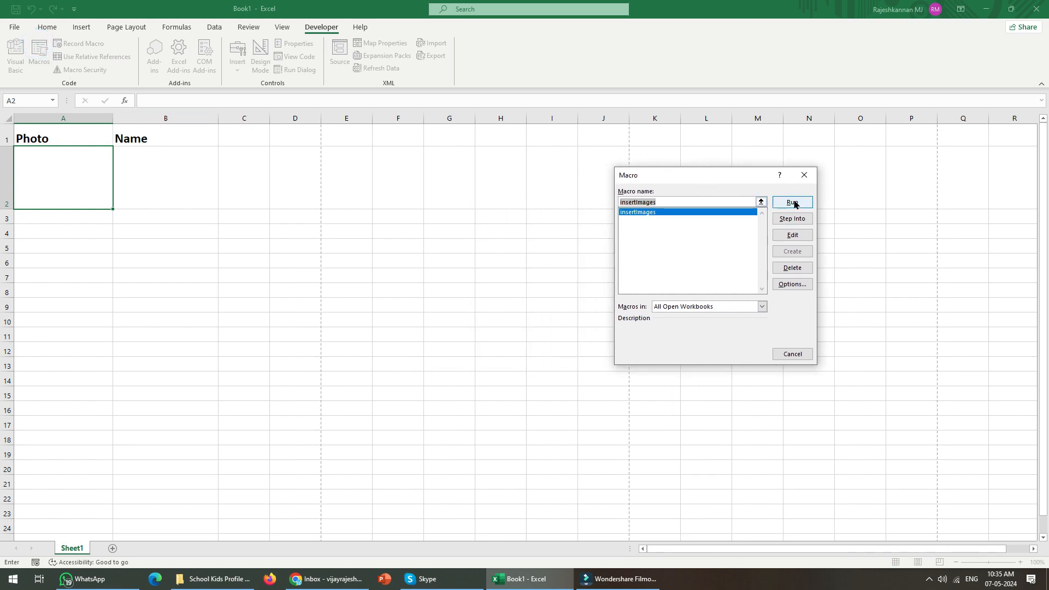
left_click(793, 202)
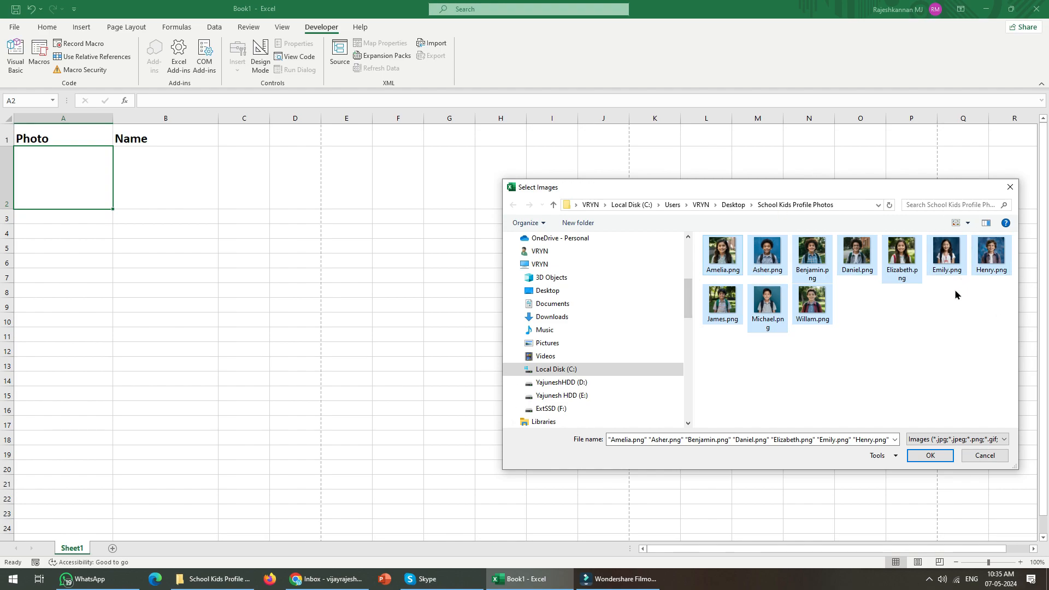
- Confirm the Select Images dialog so the macro inserts the photos and names, then select A1
left_click(930, 456)
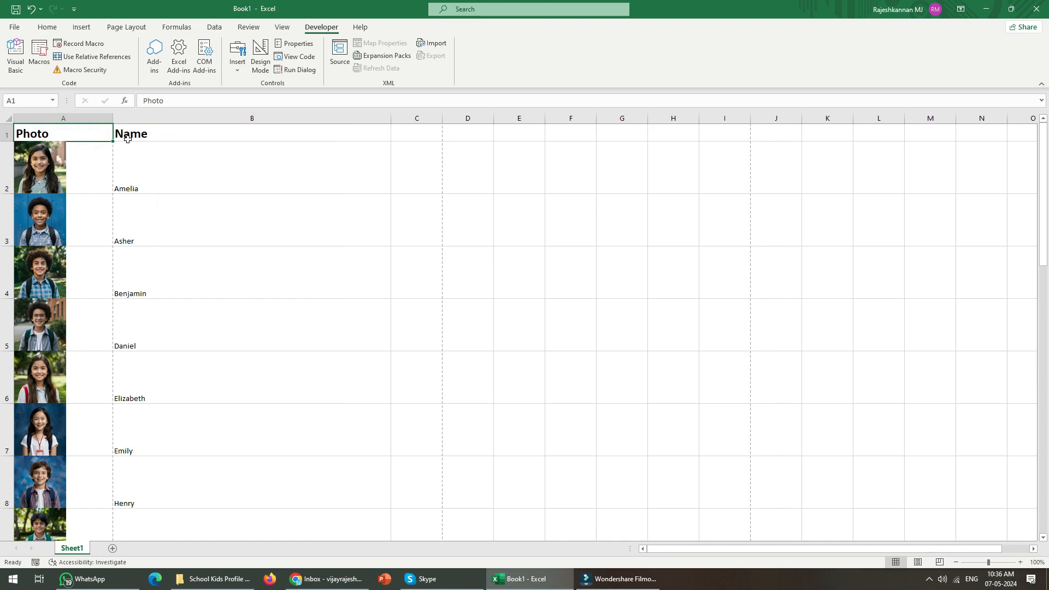
left_click(130, 136)
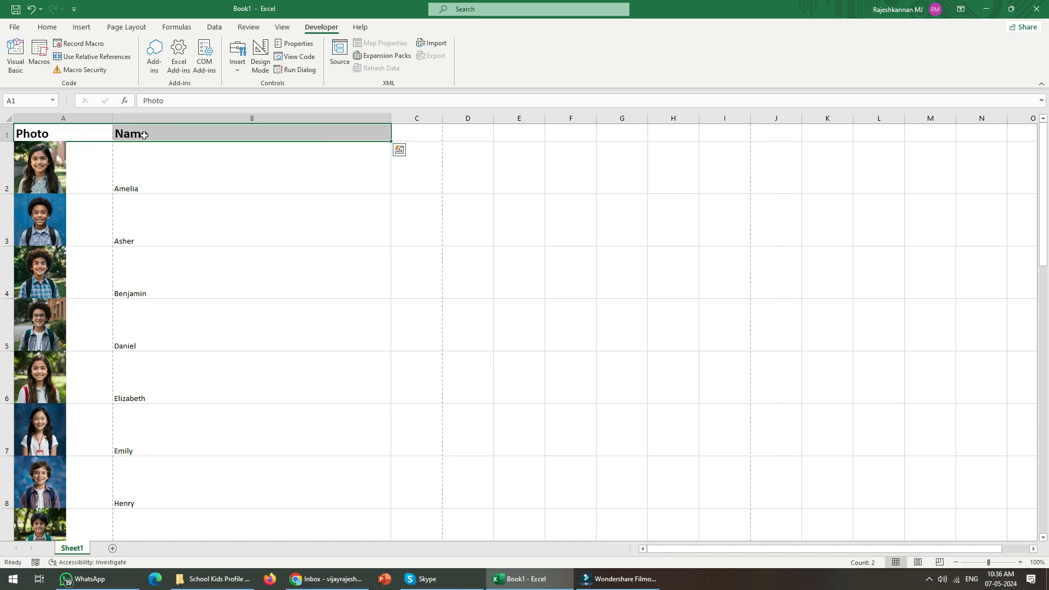
- Add filters to the headers, sort names Z to A and check Emily's and Daniel's photos still match
left_click(210, 26)
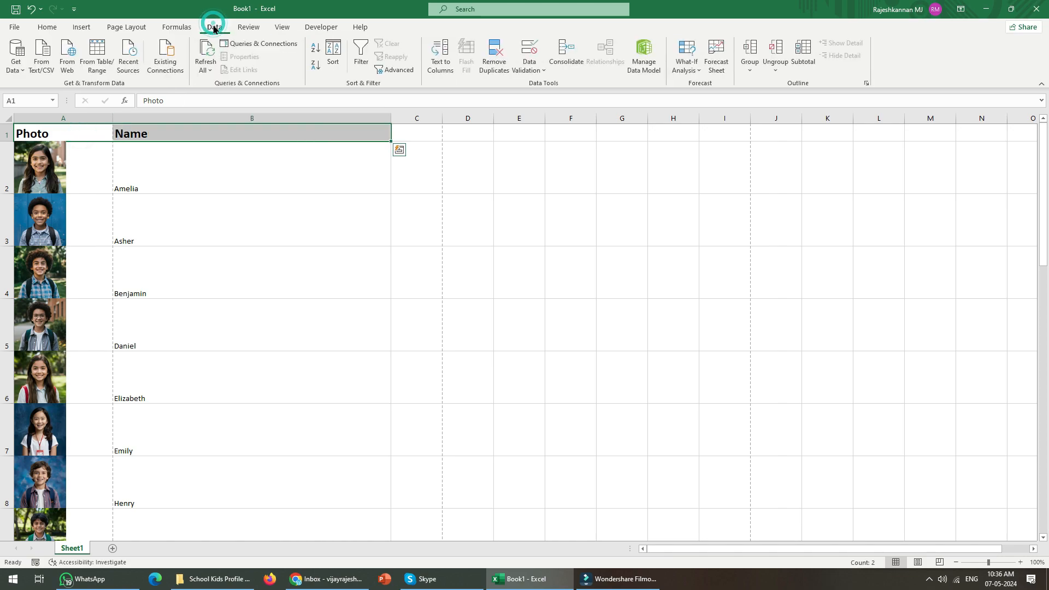
left_click(361, 49)
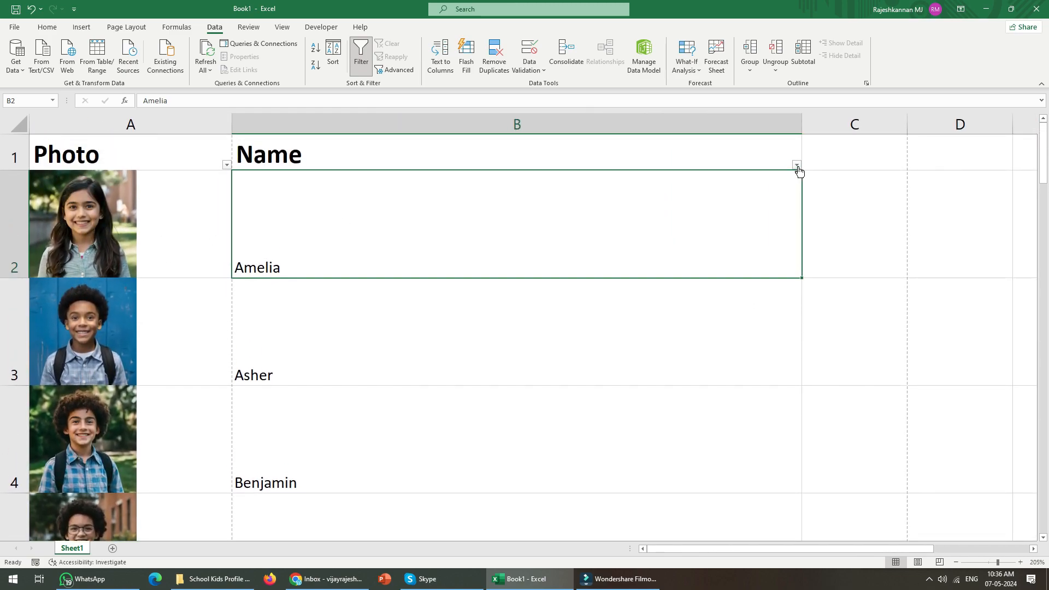
left_click(796, 164)
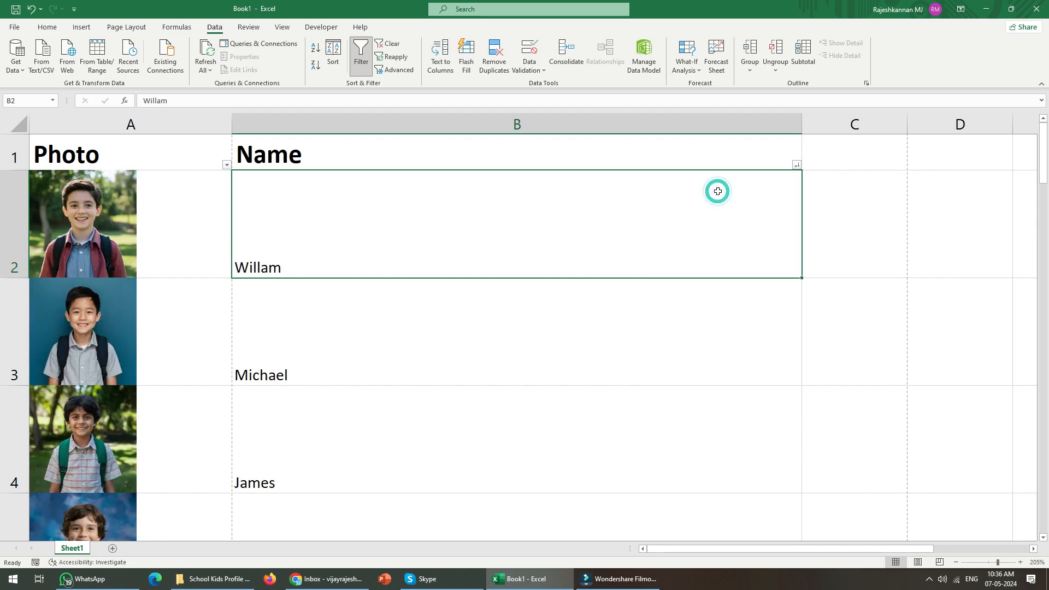
scroll("down", 3)
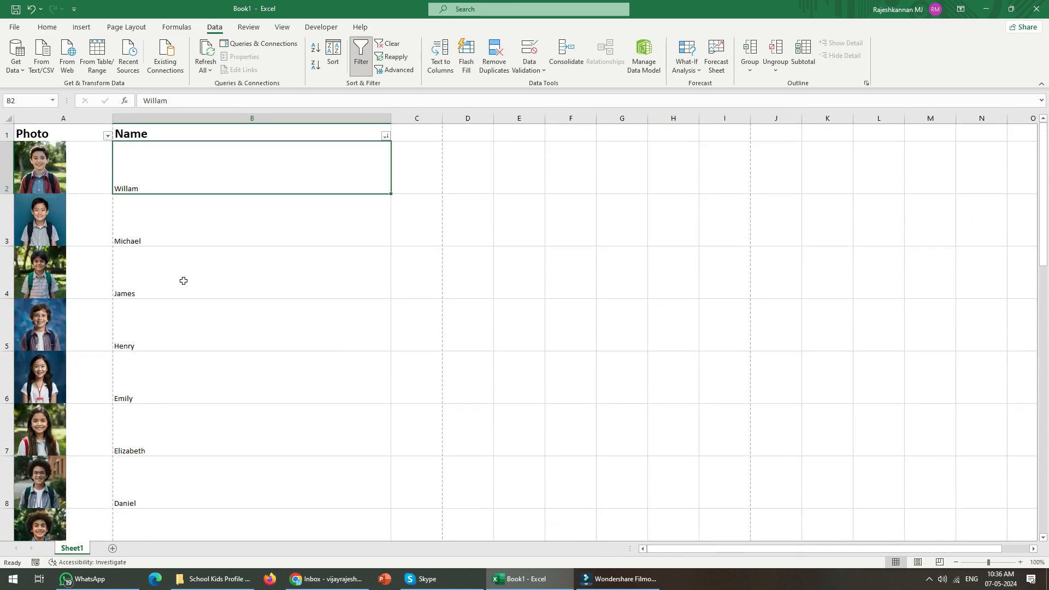
left_click(209, 382)
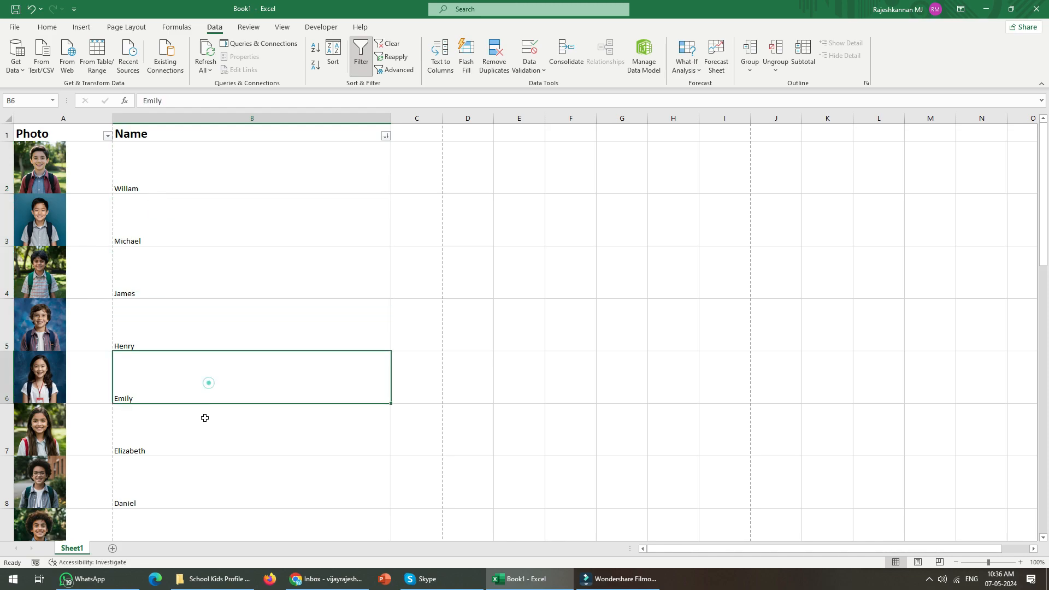
left_click(147, 523)
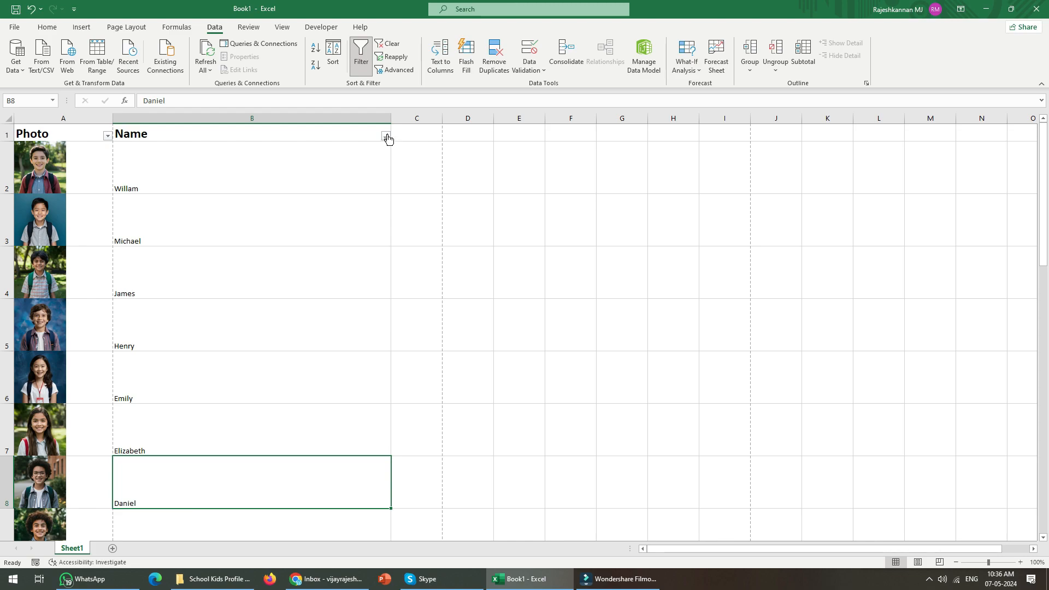
- Sort the names back A to Z and confirm Amelia's photo sits beside her name
left_click(37, 174)
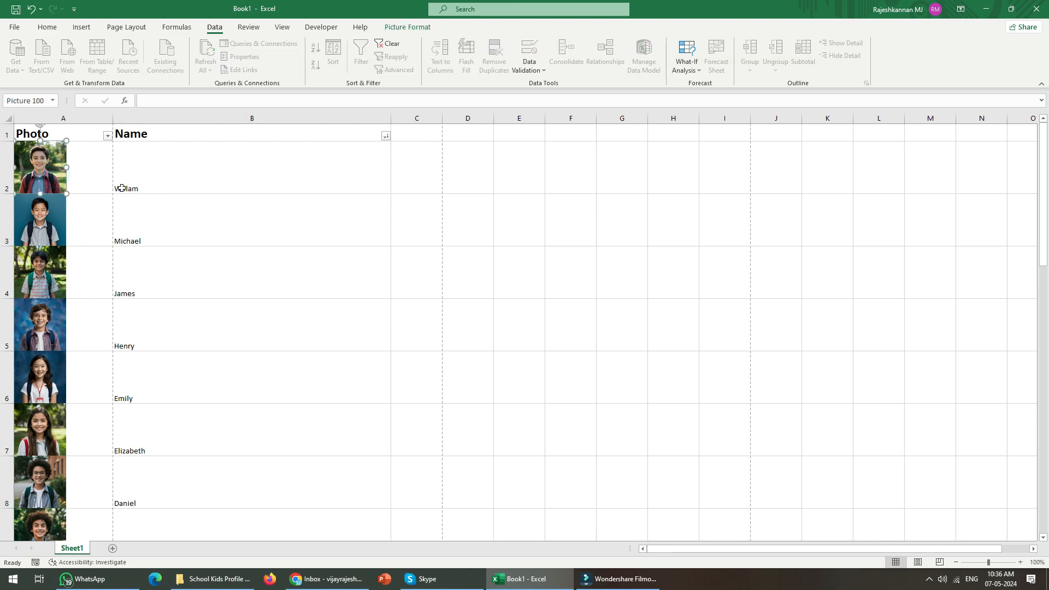
left_click(385, 135)
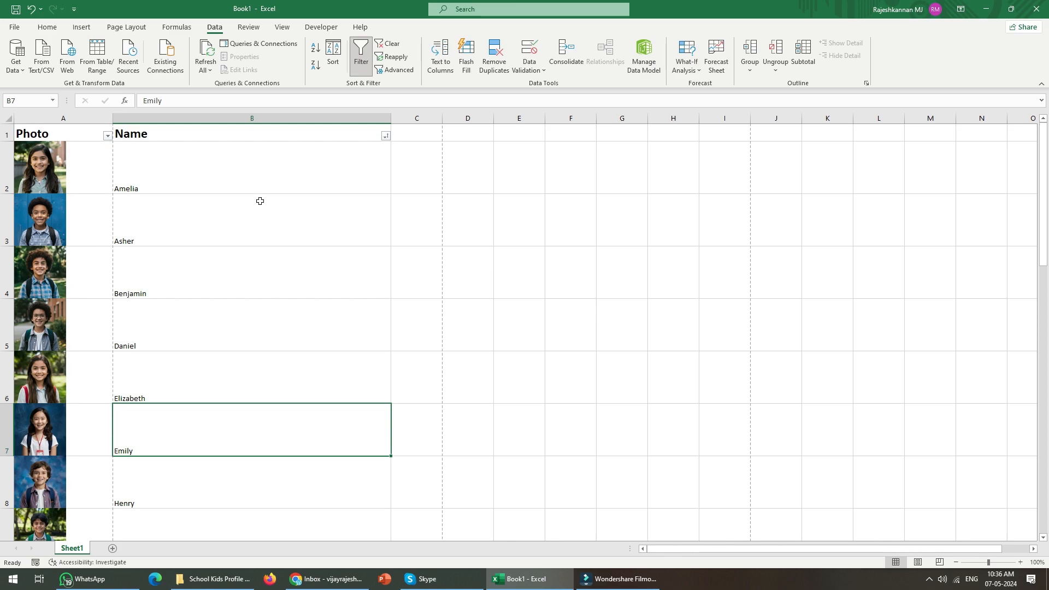
left_click(251, 166)
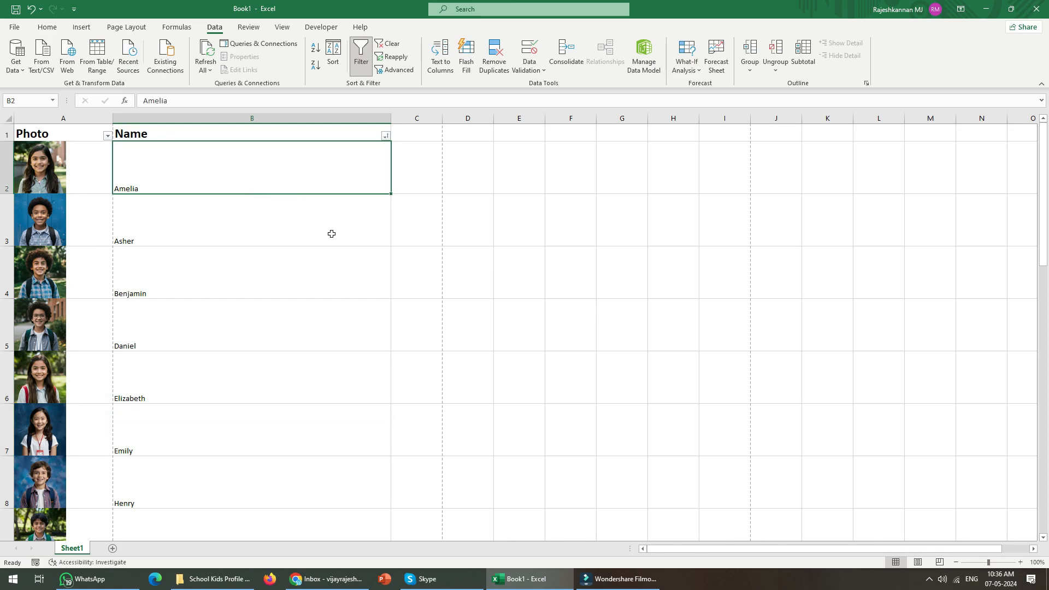
left_click(321, 26)
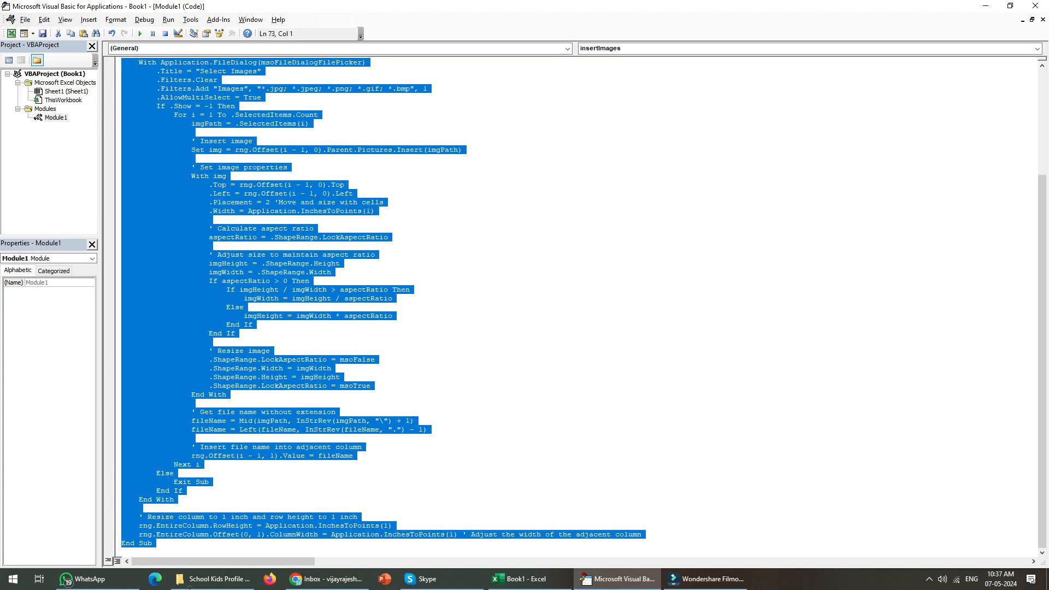
scroll("up", 3)
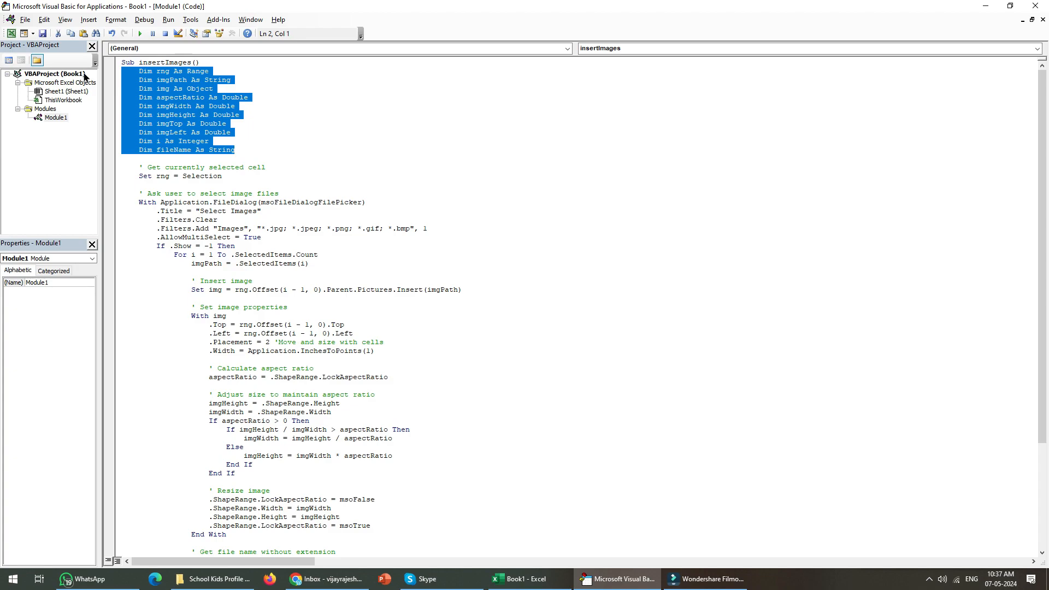
left_click(127, 166)
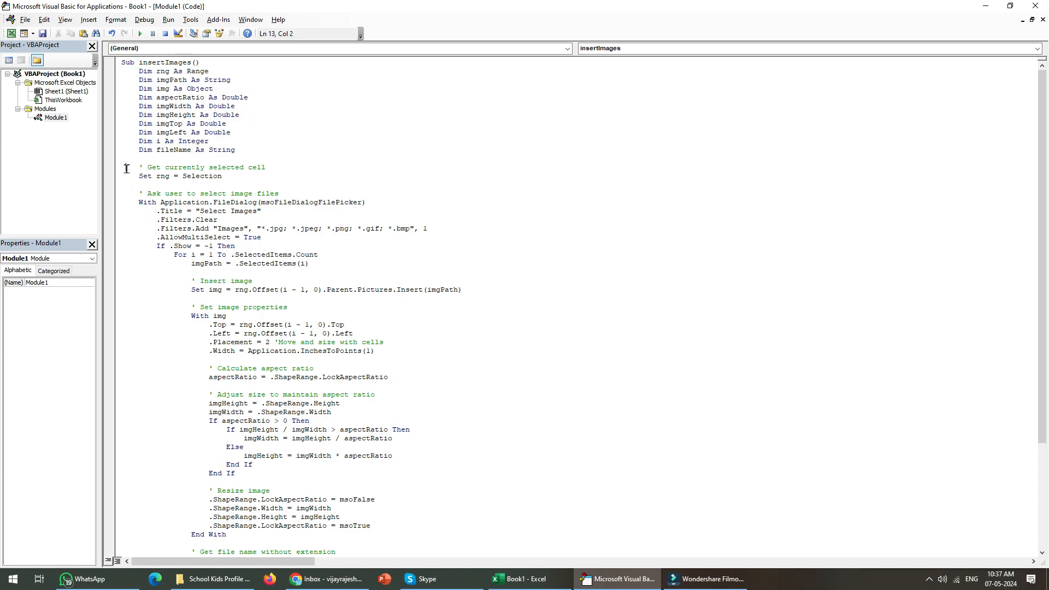
left_click_drag(137, 167, 221, 176)
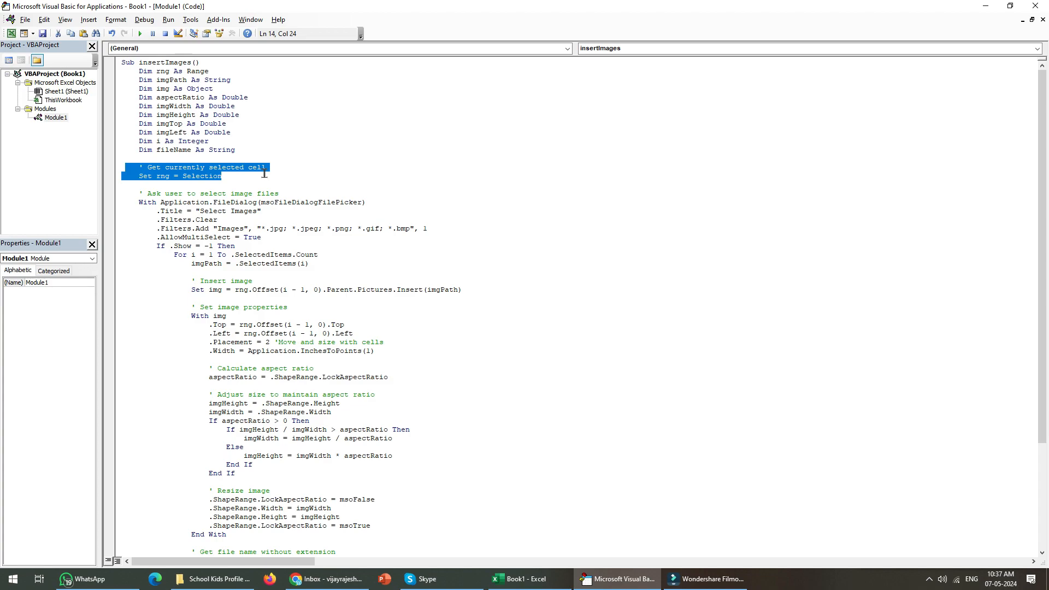
scroll("down", 3)
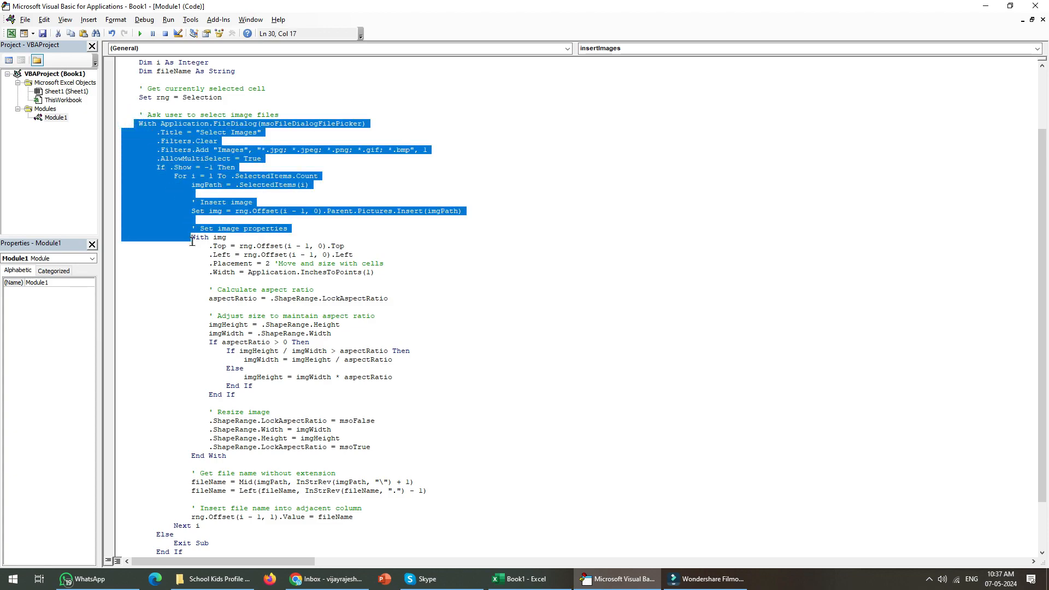
scroll("down", 3)
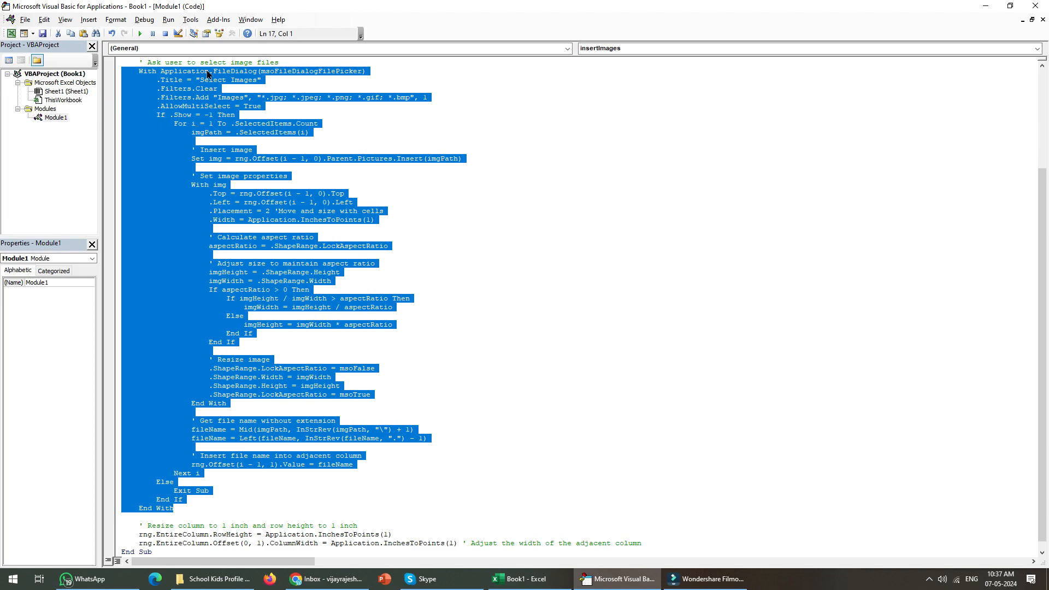
left_click(209, 122)
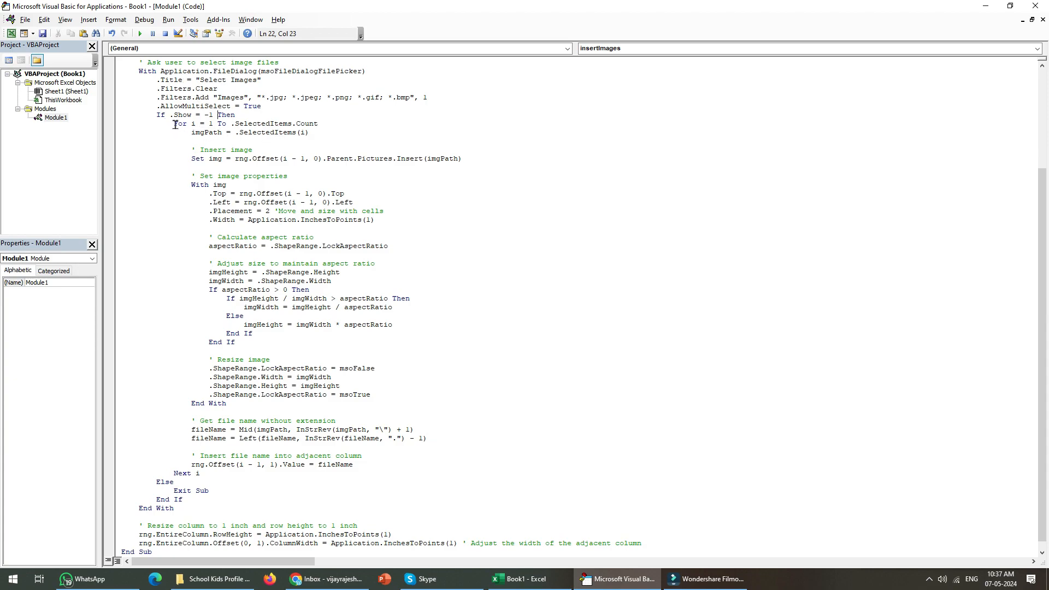
left_click_drag(173, 124, 318, 123)
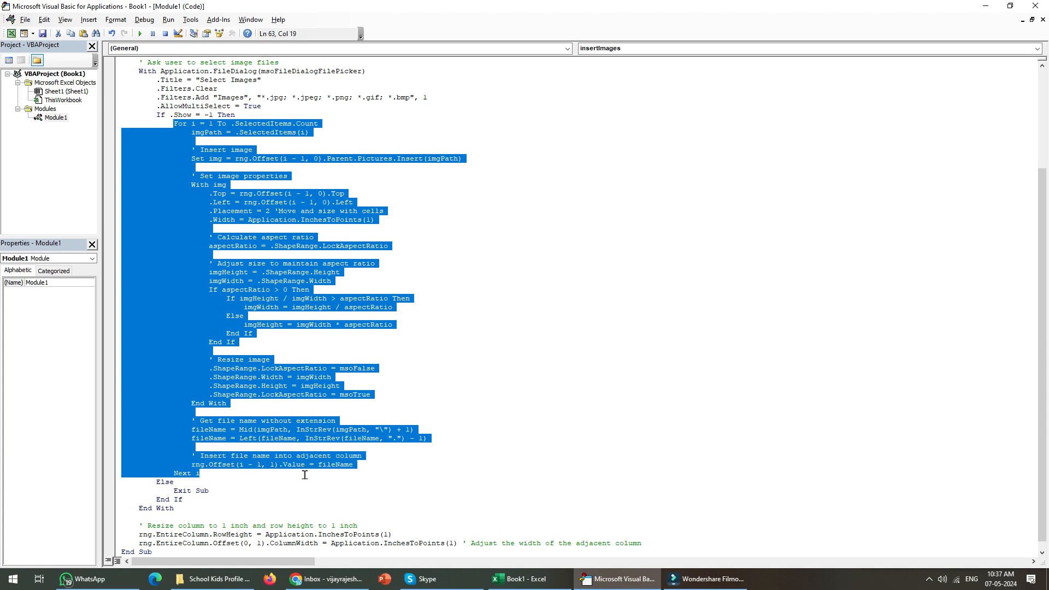
mouse_move(190, 111)
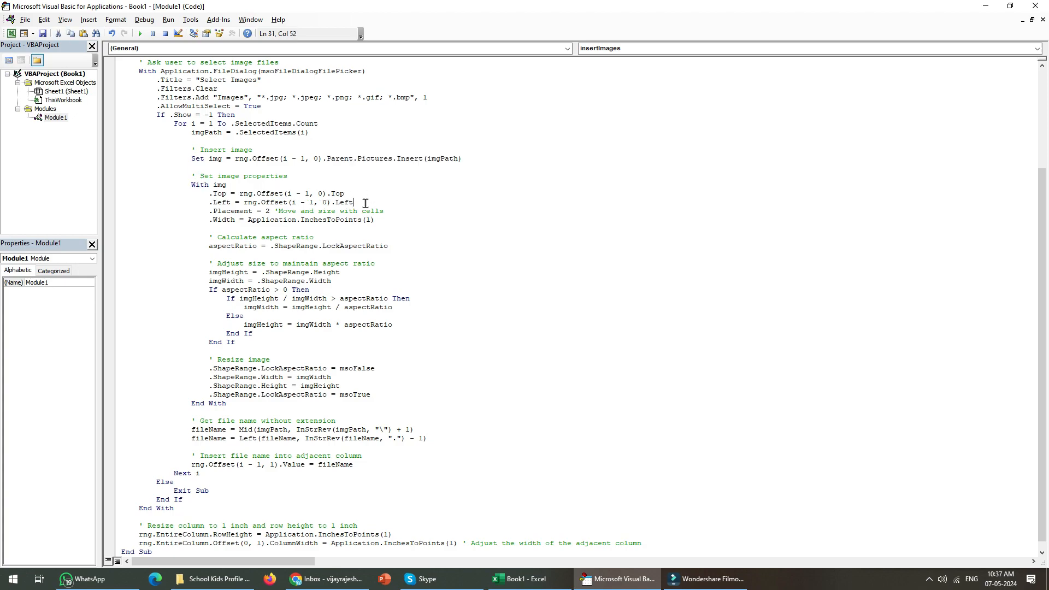
- Edit the .Placement comment to read 'Move, but do not resize'
left_click_drag(353, 202, 211, 194)
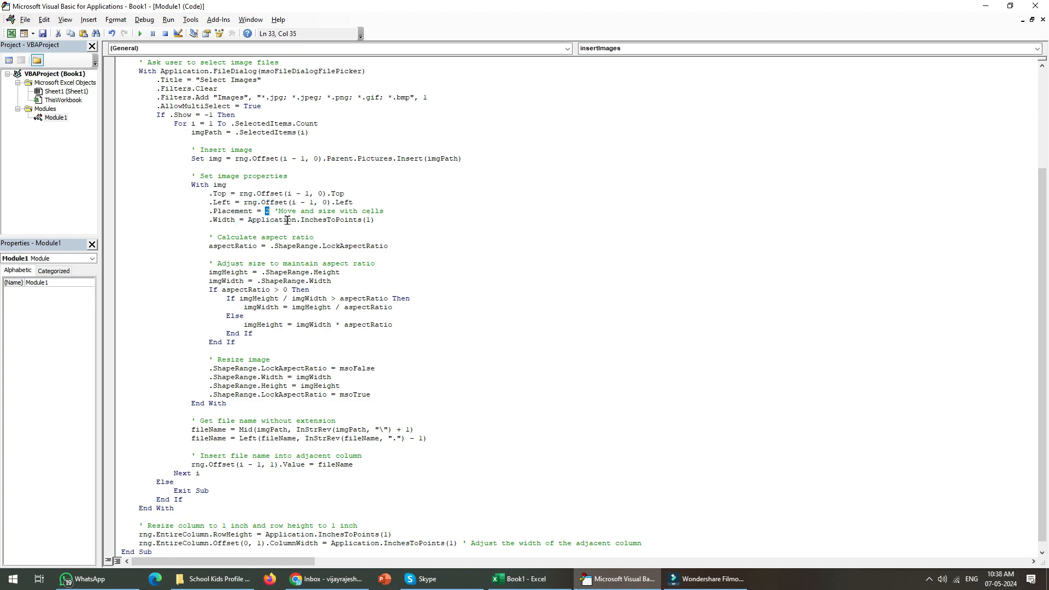
mouse_move(319, 220)
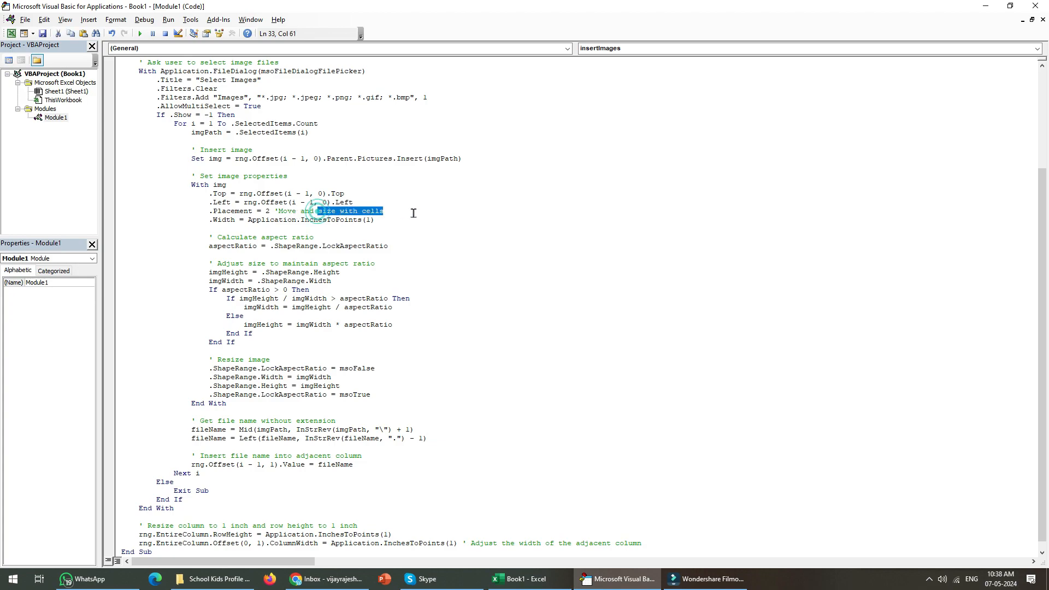
key("Delete")
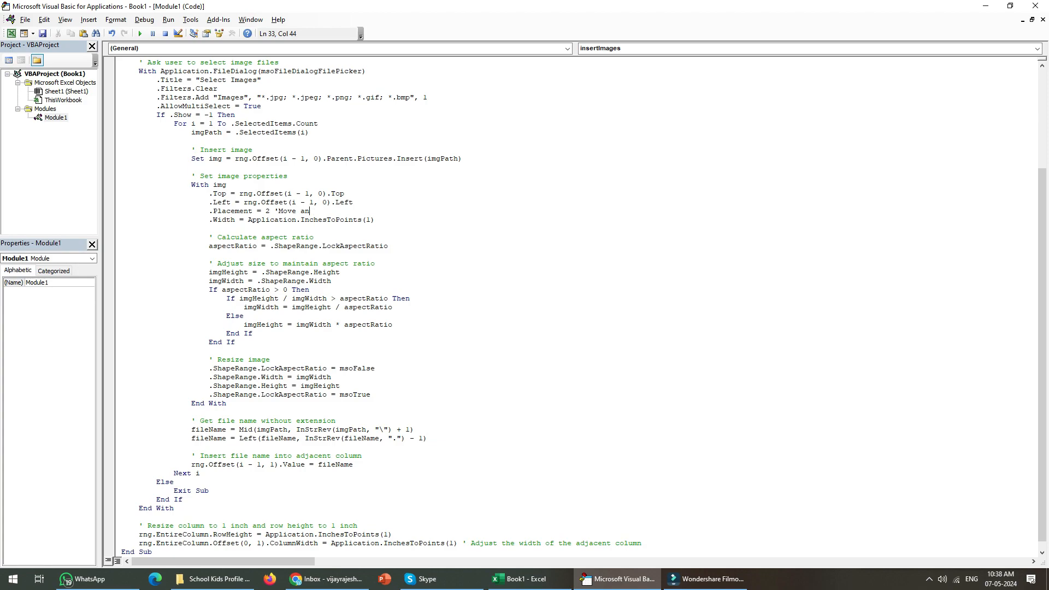
type(", but do not resize.")
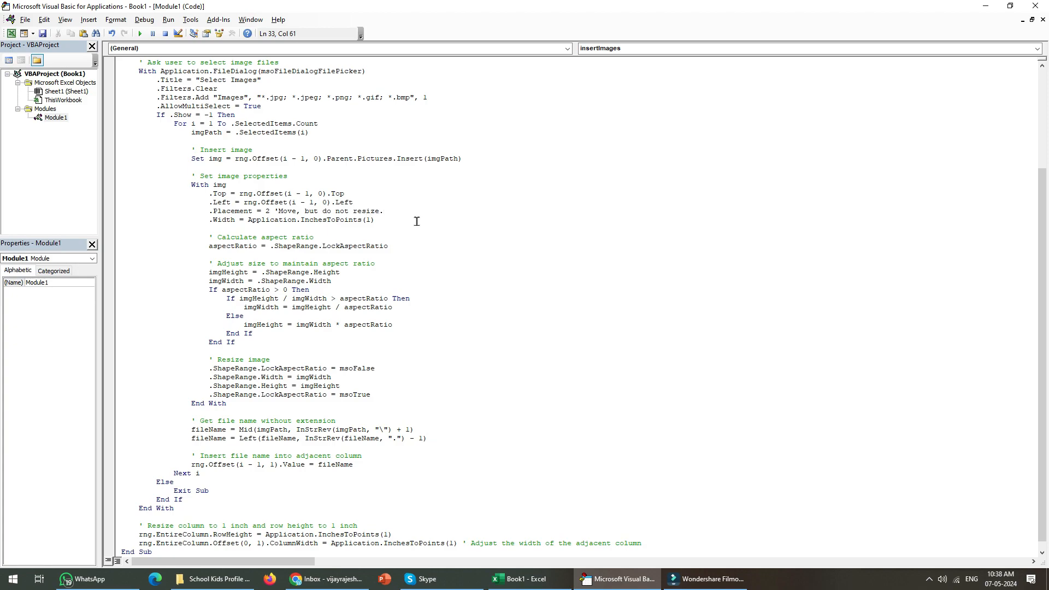
left_click(245, 242)
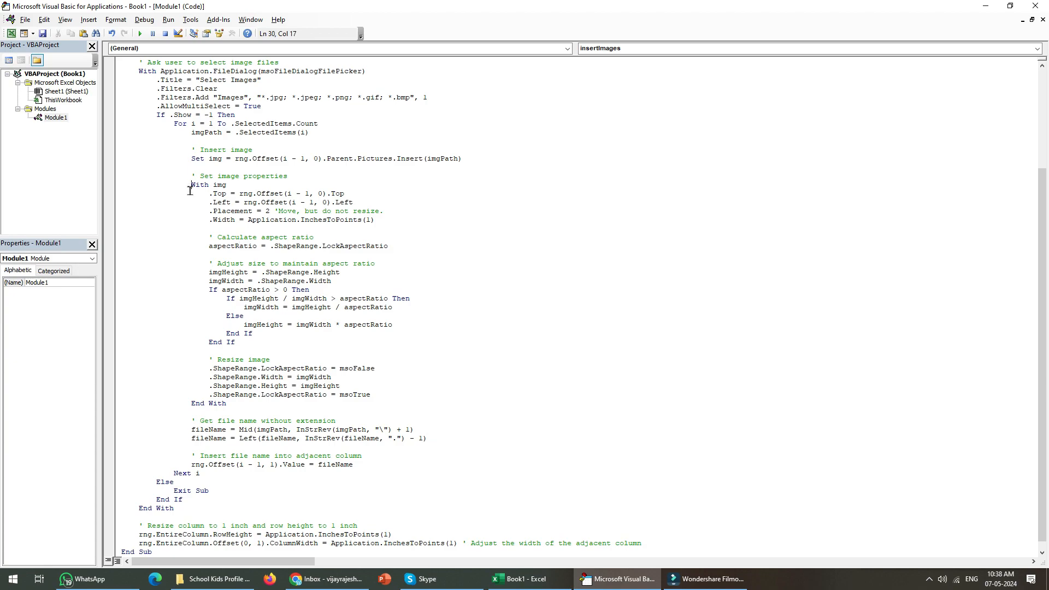
- Highlight the image-property, file-name and column/row resizing lines of the macro
left_click_drag(190, 185, 281, 464)
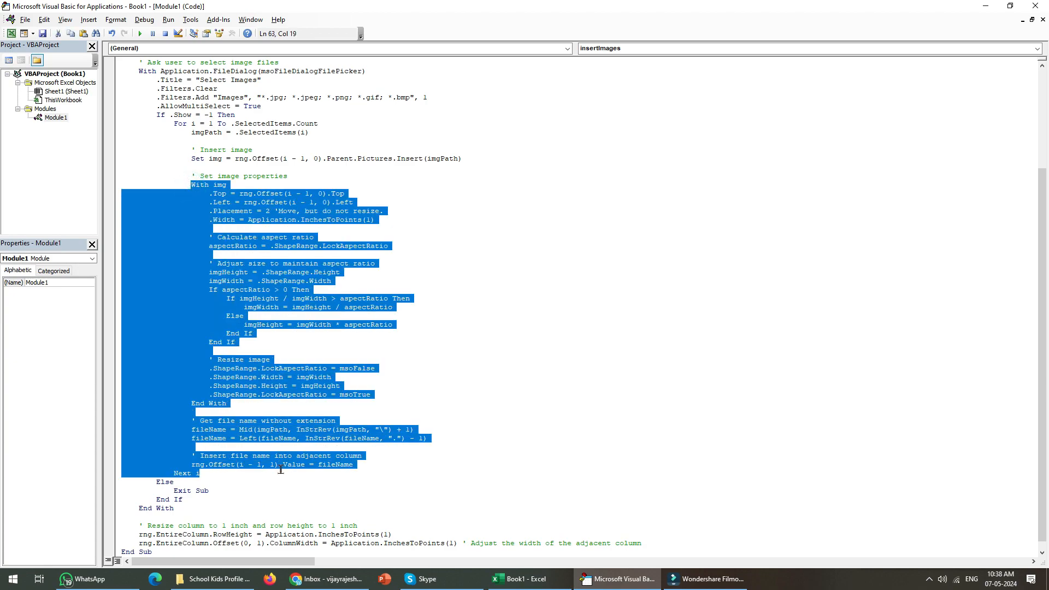
mouse_move(304, 377)
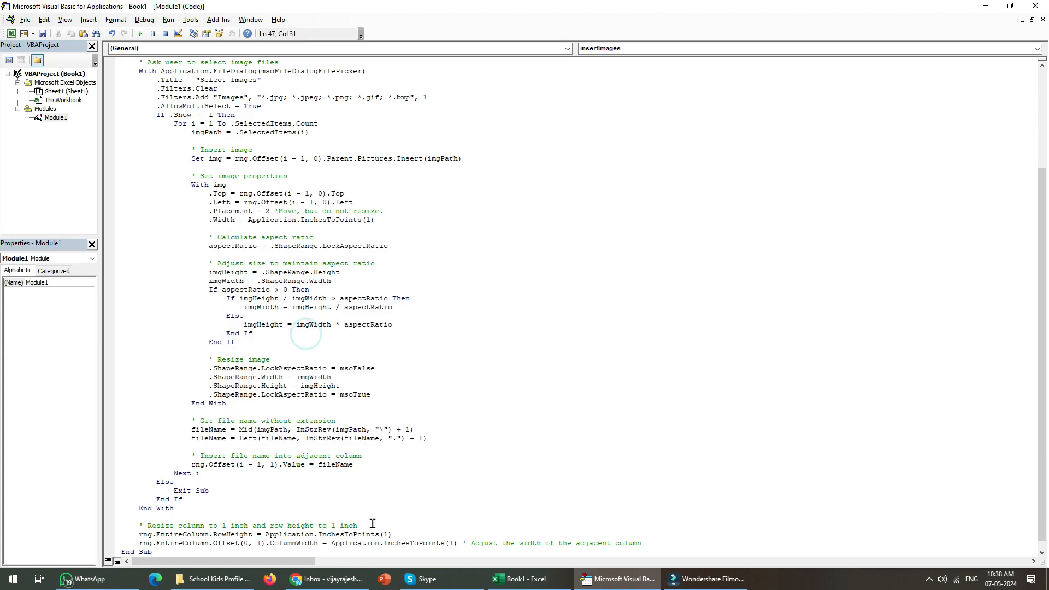
left_click_drag(189, 430, 428, 438)
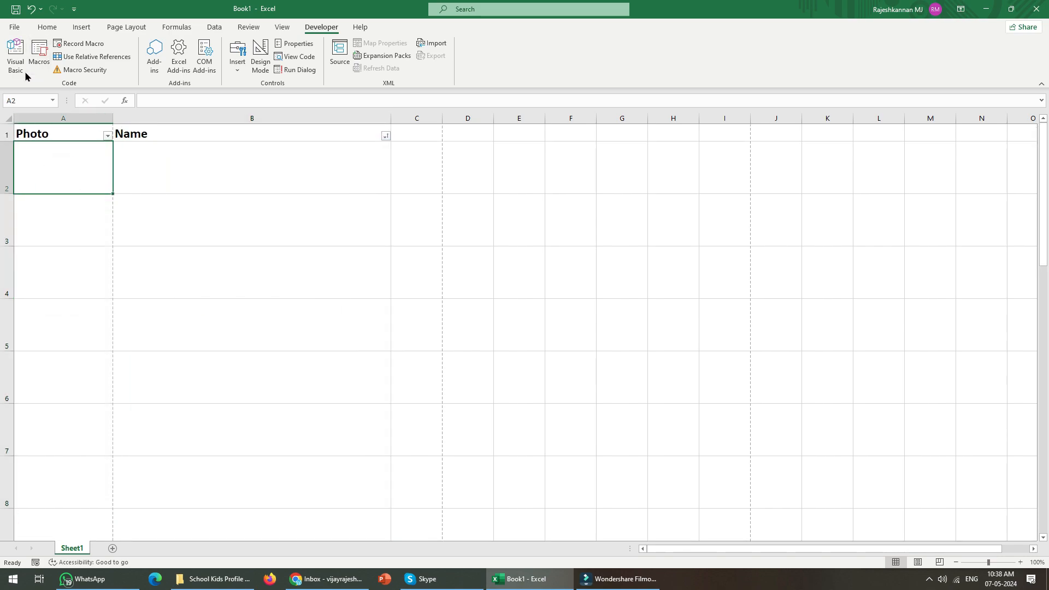
- Run insertImages again with photos of Benjamin, Emily, Henry, James and William and check row 5
left_click(34, 51)
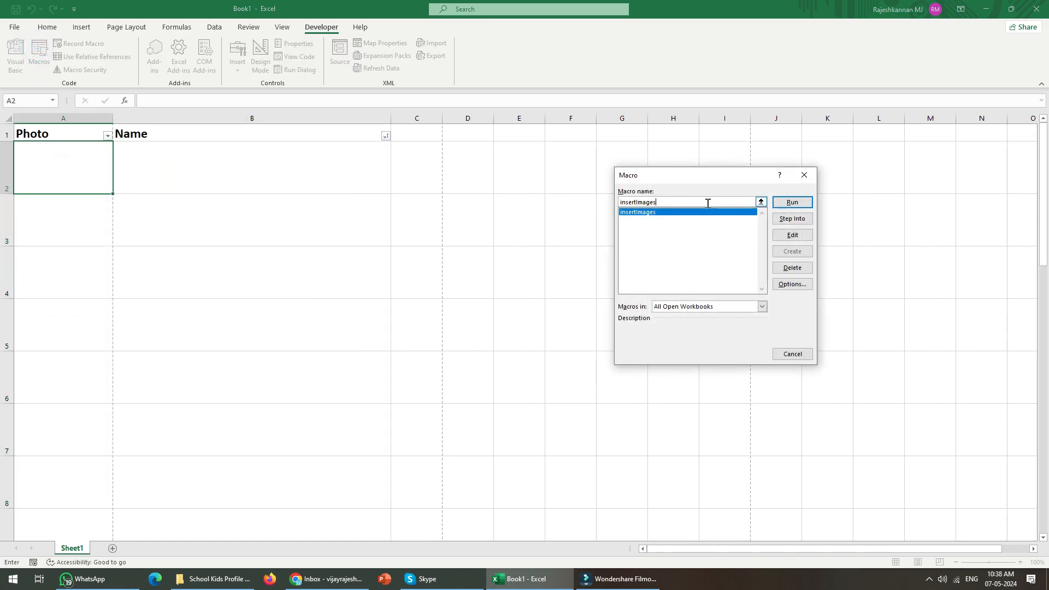
left_click(792, 202)
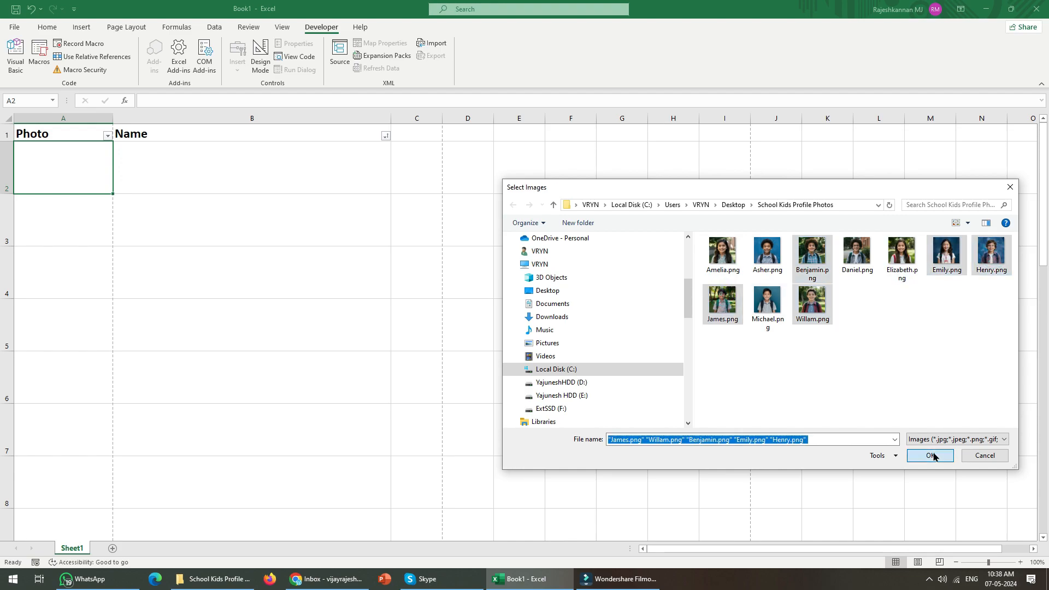
left_click(930, 456)
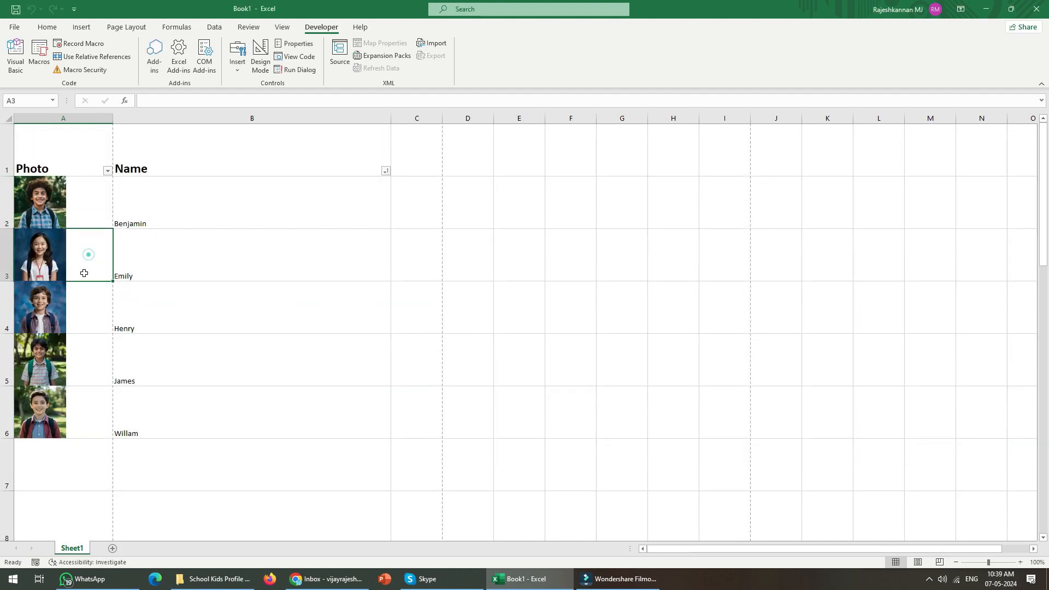
left_click(72, 362)
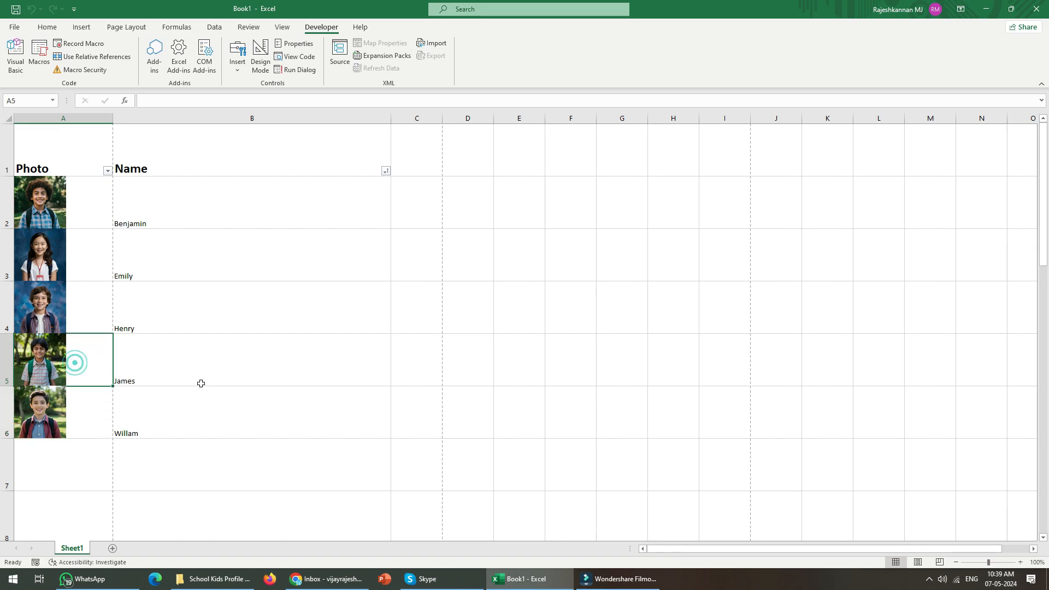